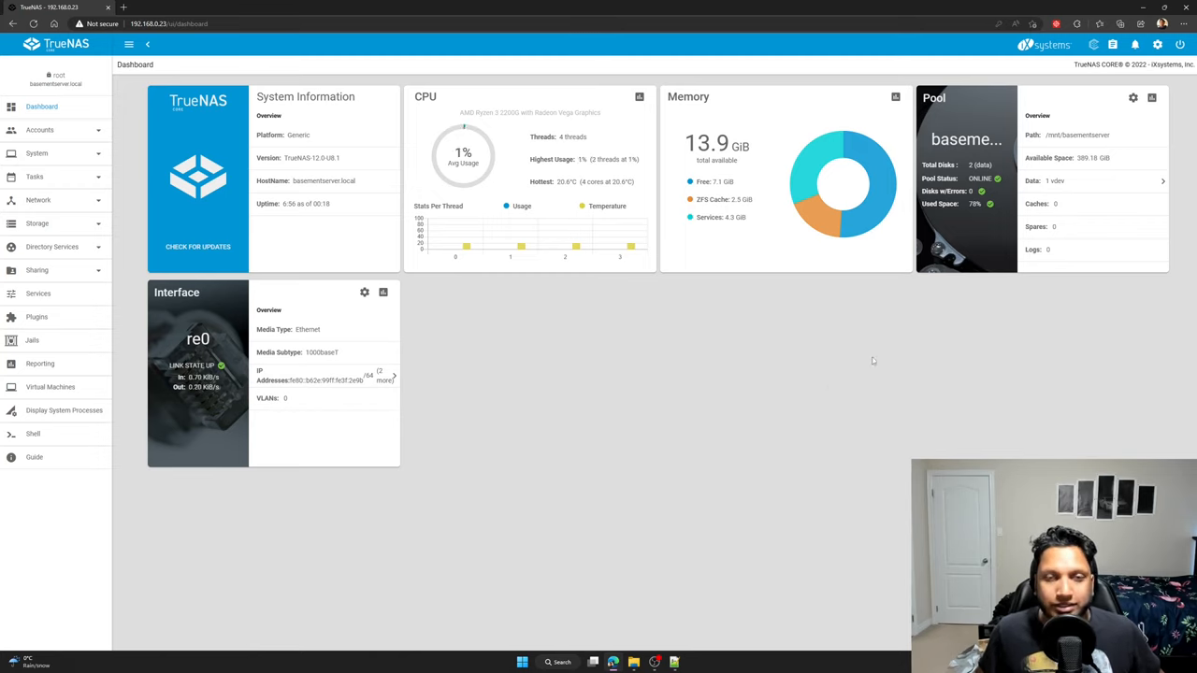
mouse_move(747, 403)
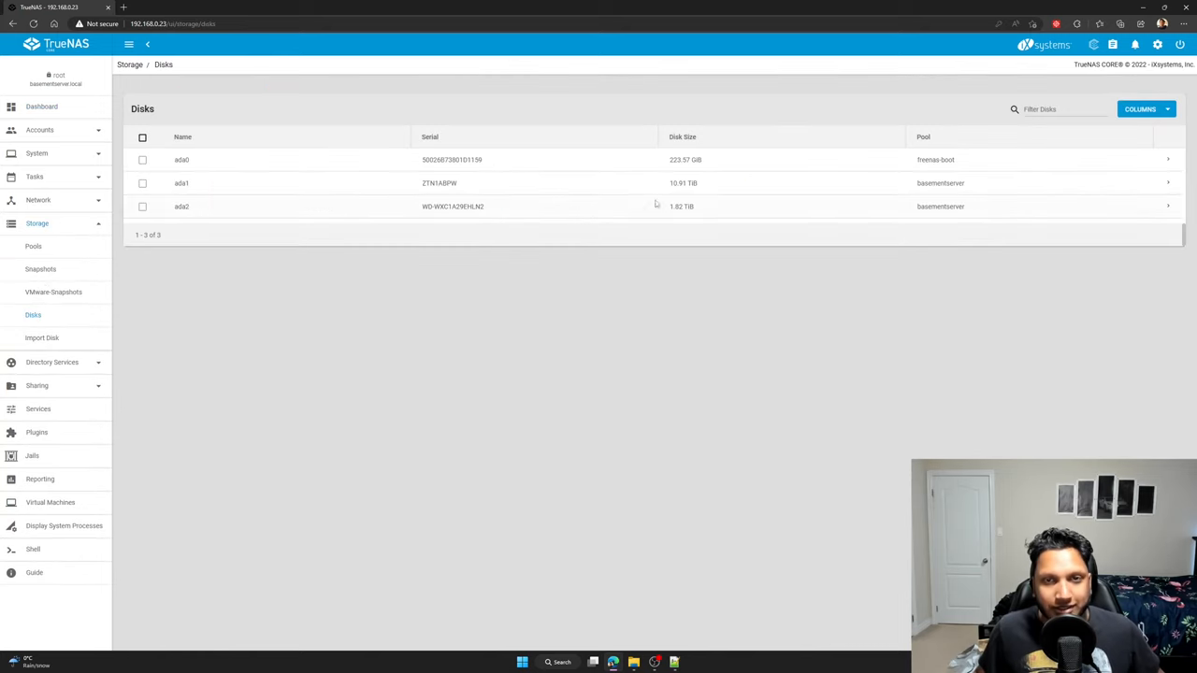
Check ada1's 10.91 TiB disk size, then go to the Storage Disks list
double_click(682, 182)
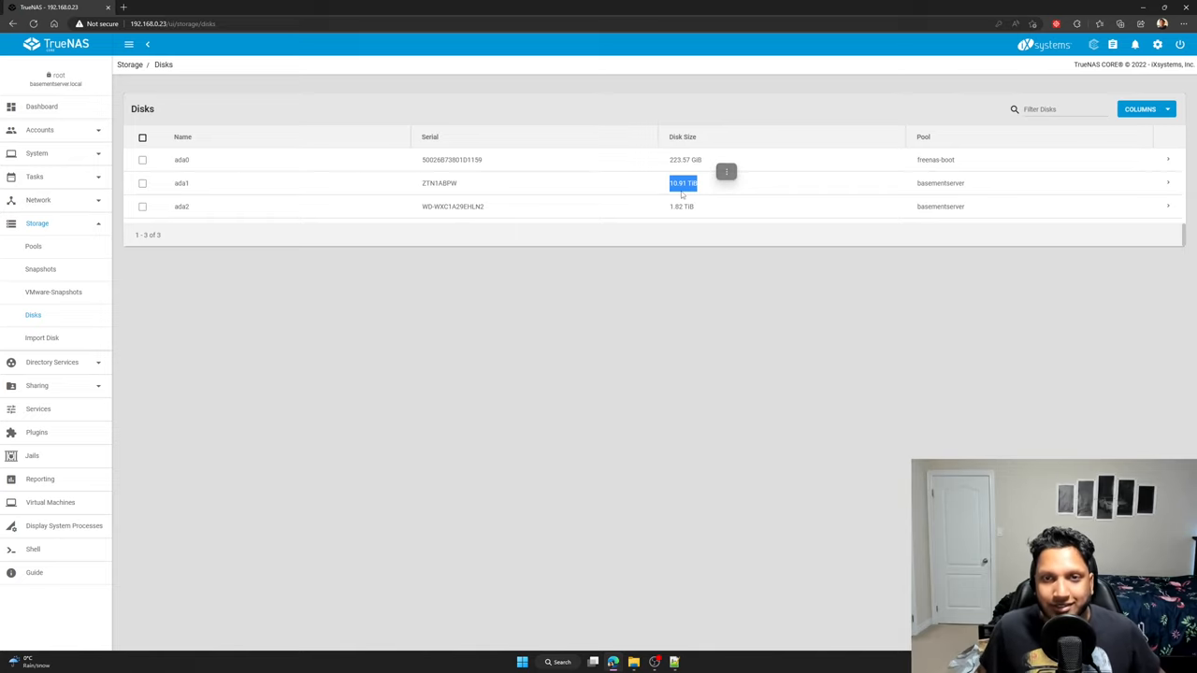
mouse_move(692, 205)
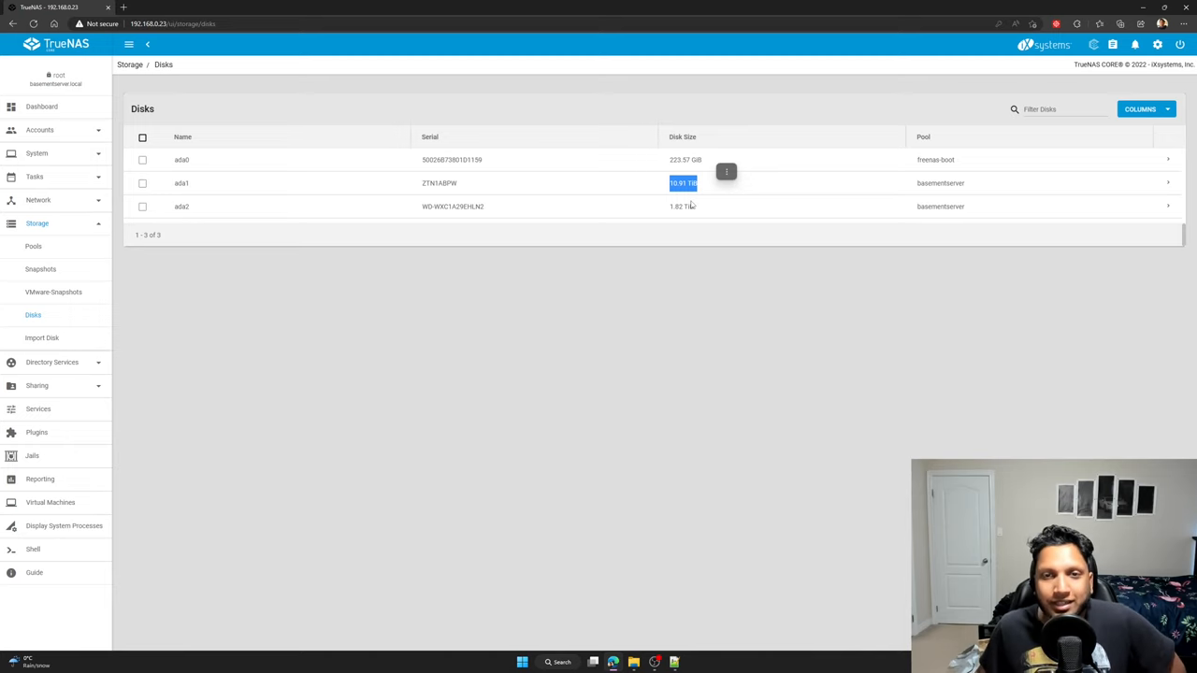
left_click(44, 104)
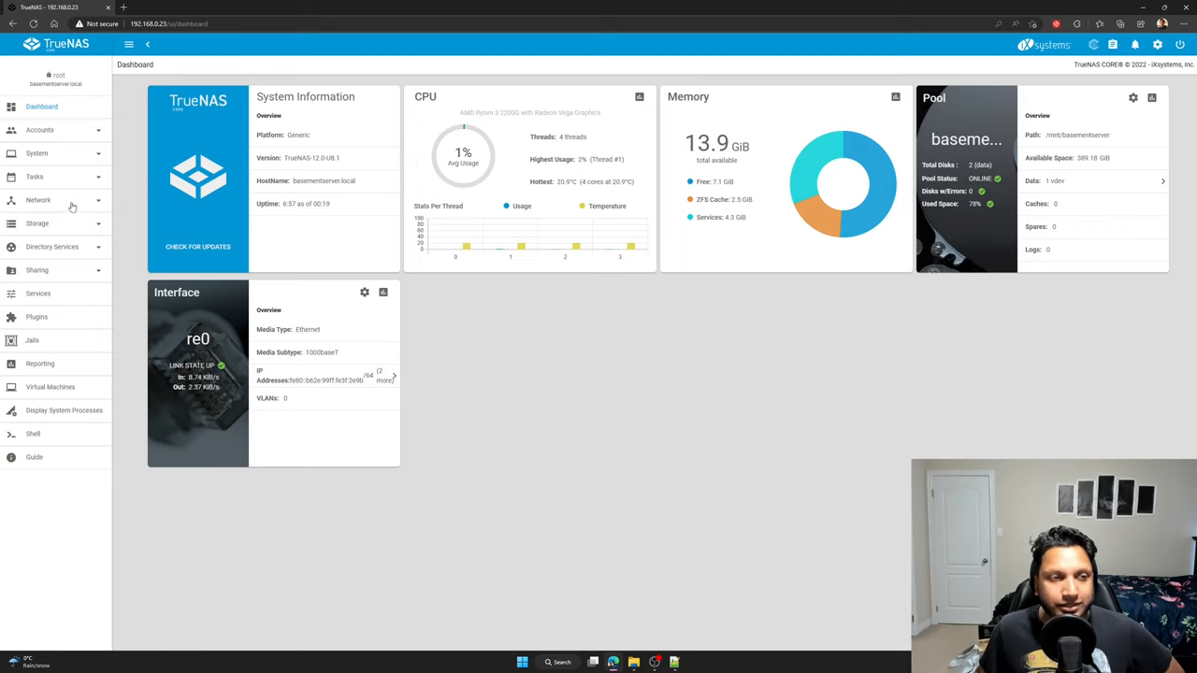
left_click(40, 223)
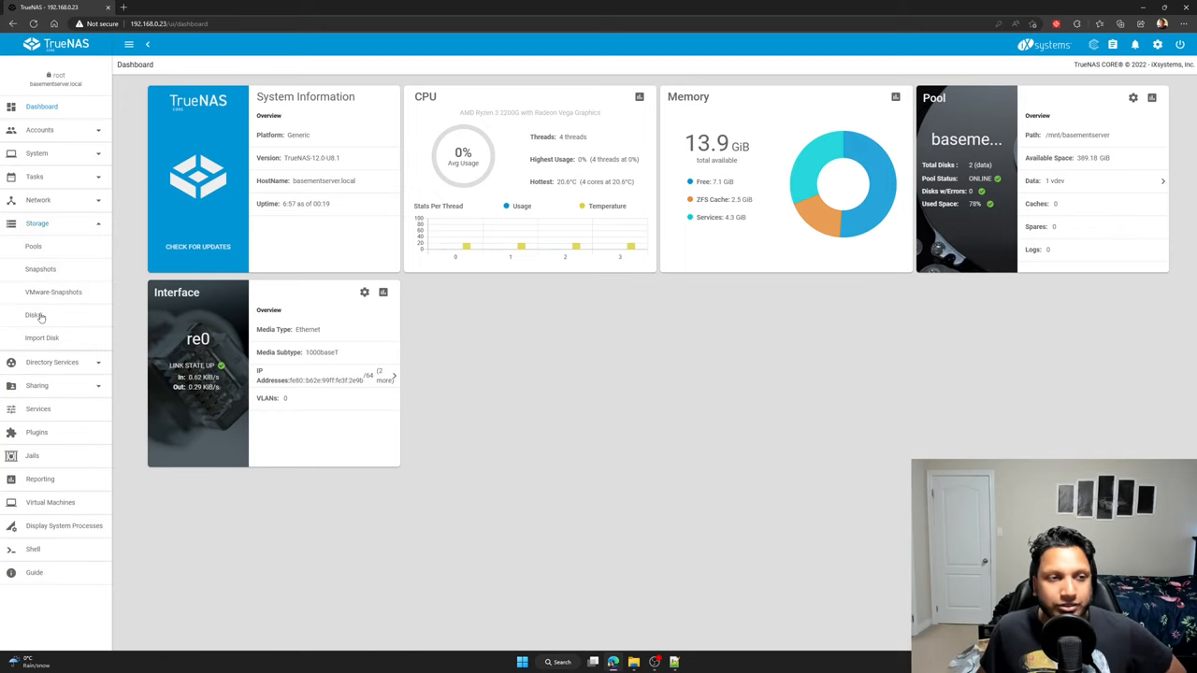
left_click(32, 315)
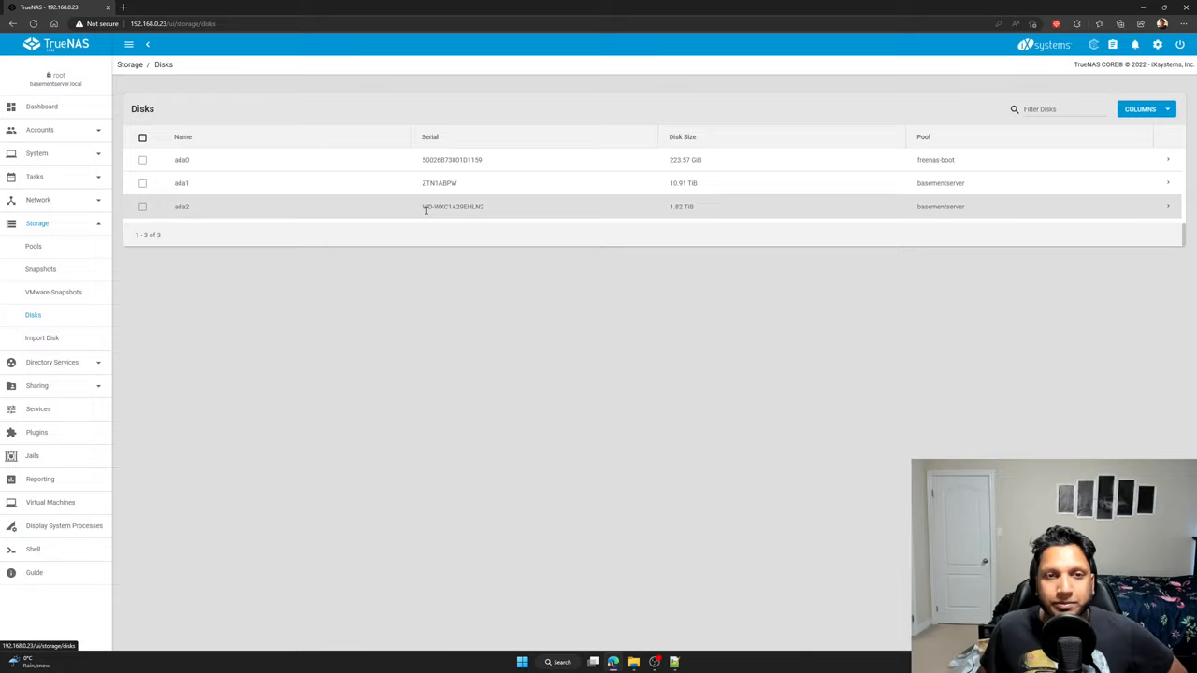
mouse_move(439, 211)
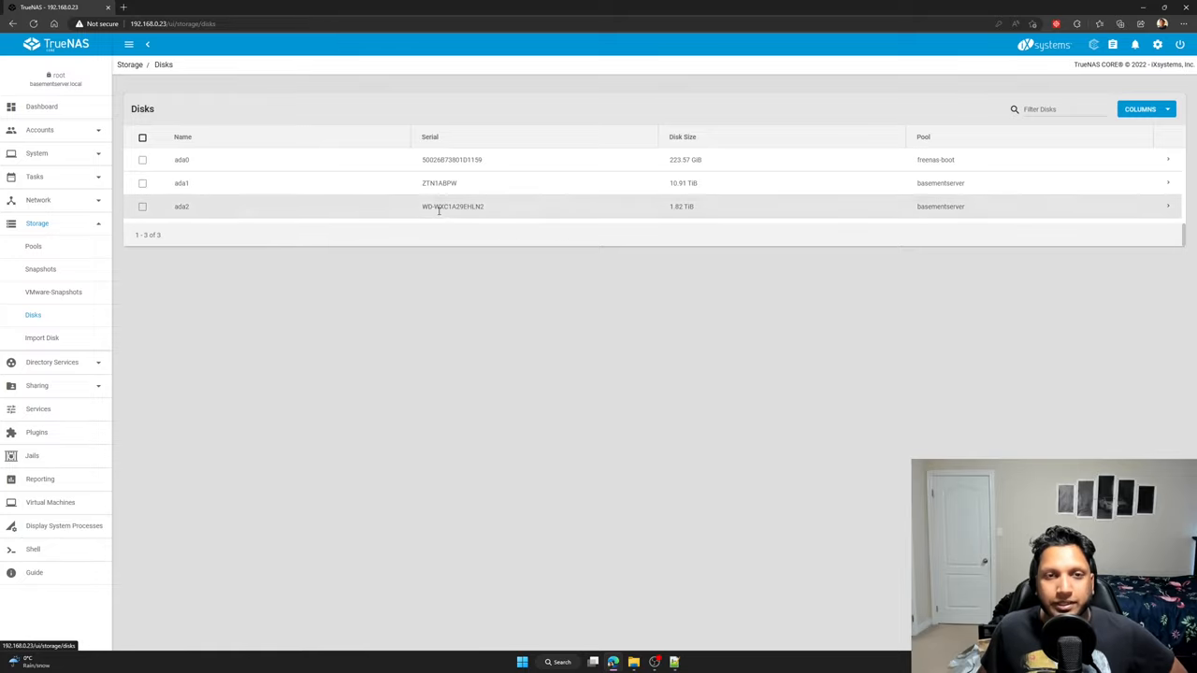
Select and copy the 1.82 TiB ada2 drive's serial number into a text editor
double_click(451, 206)
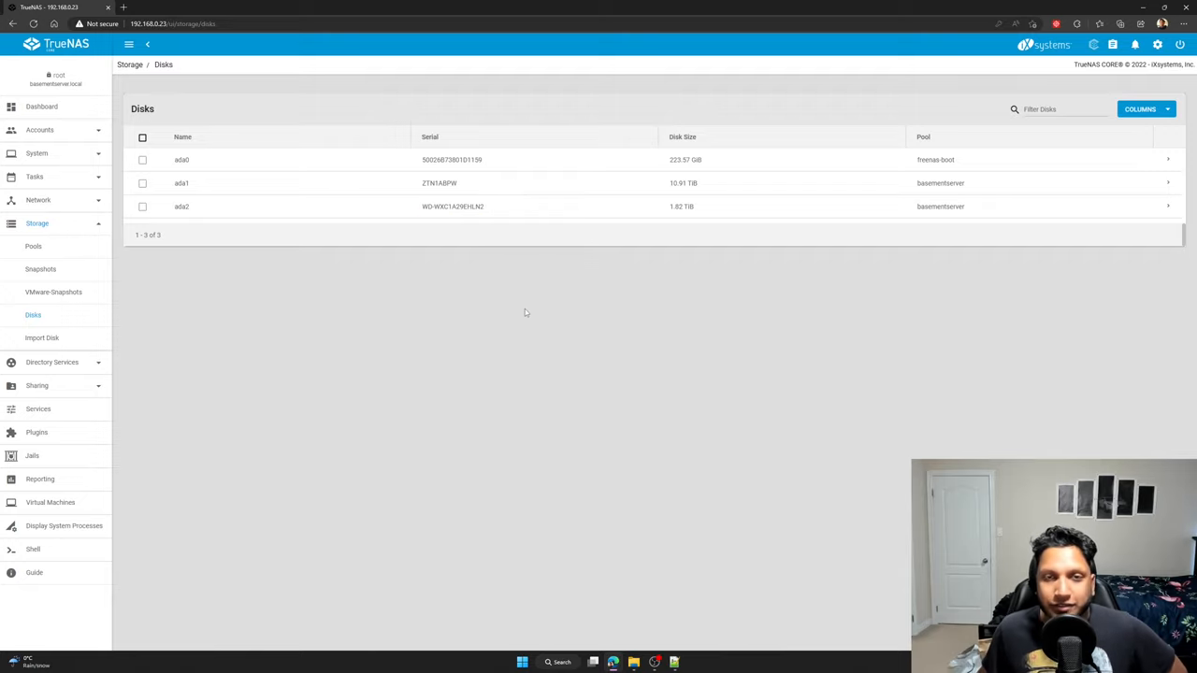
mouse_move(421, 206)
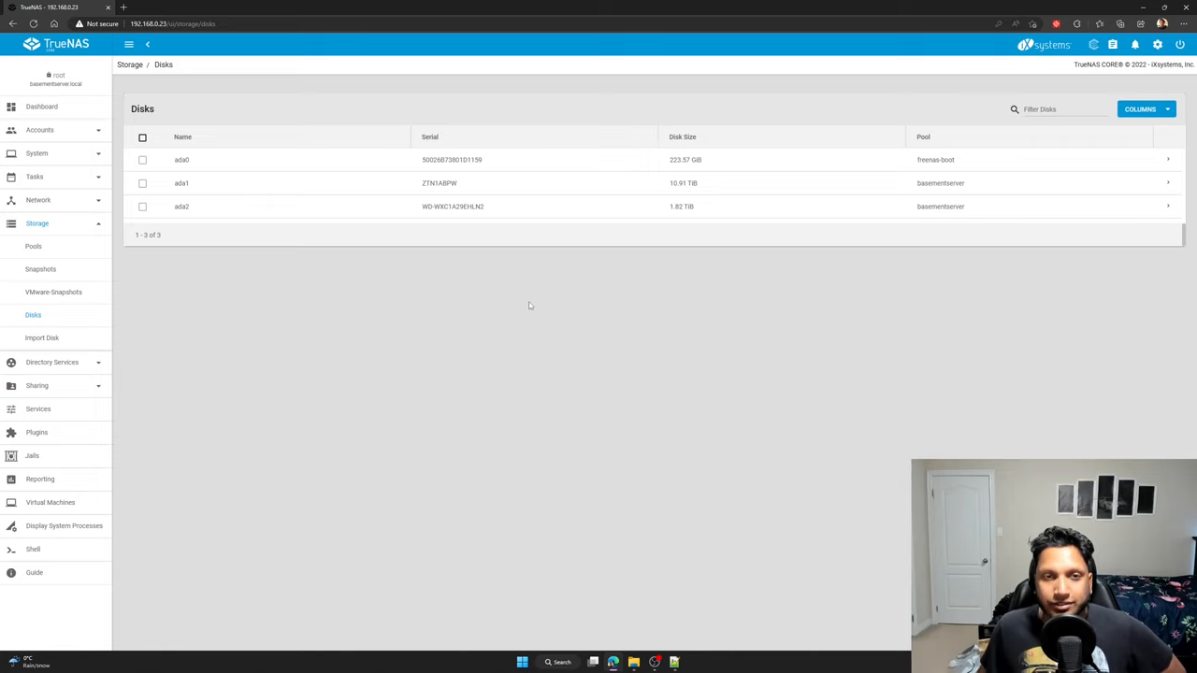
double_click(439, 182)
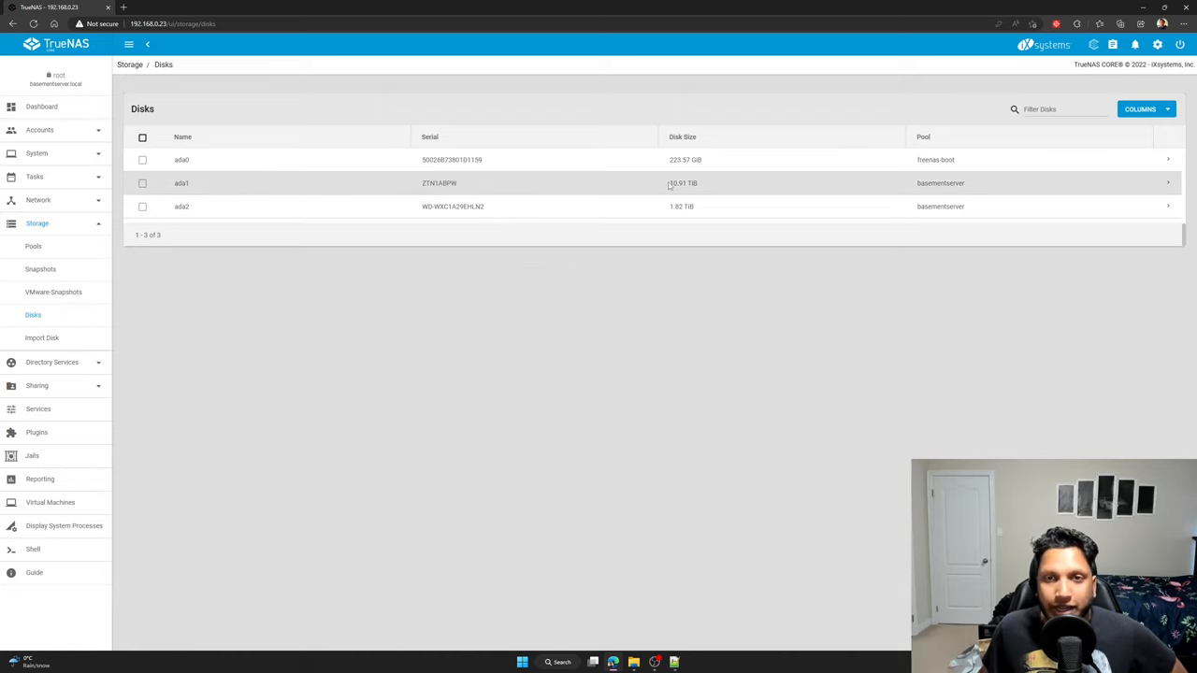
double_click(681, 183)
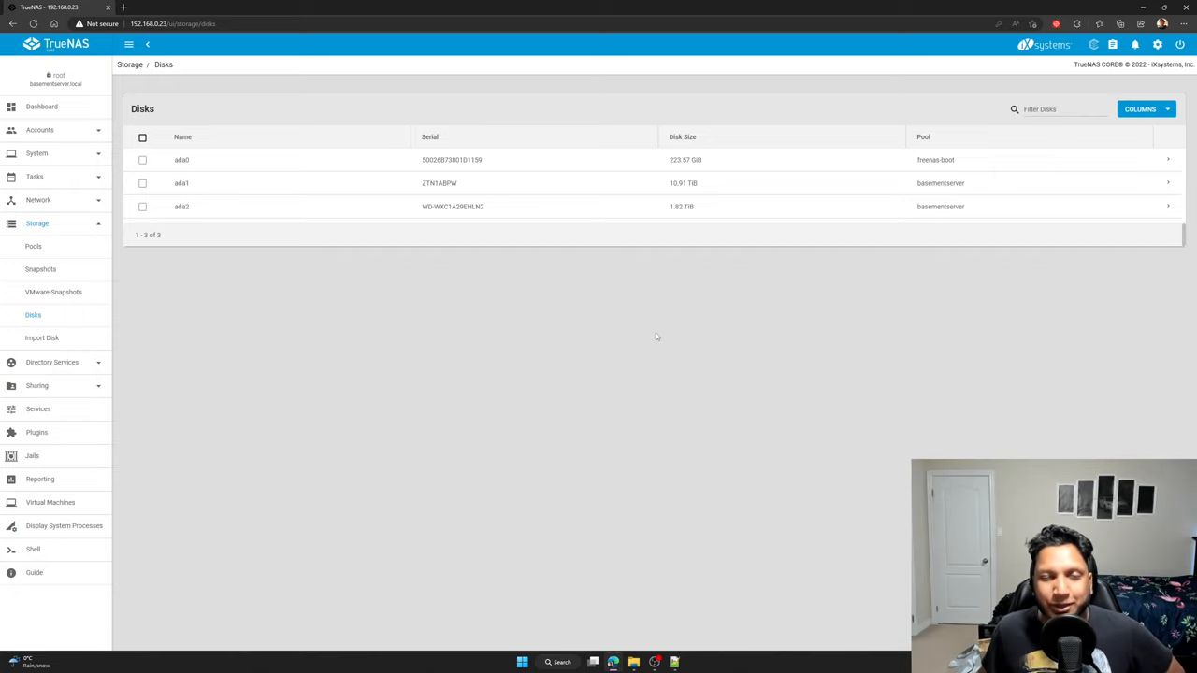
mouse_move(634, 216)
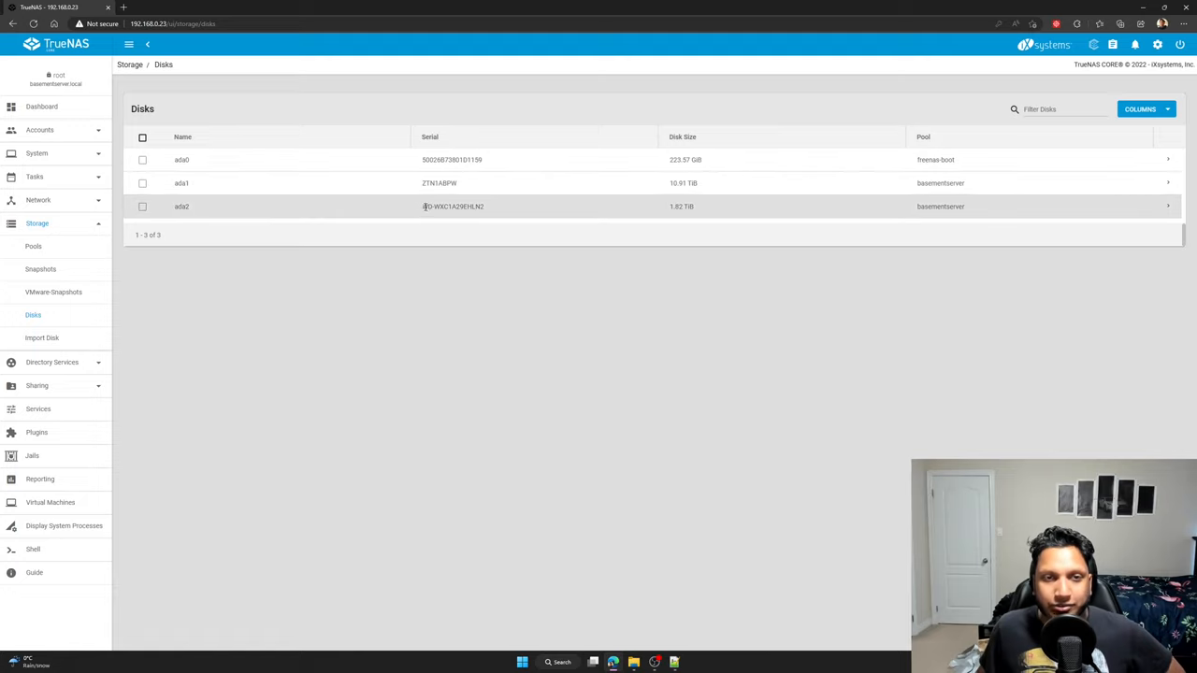
double_click(451, 207)
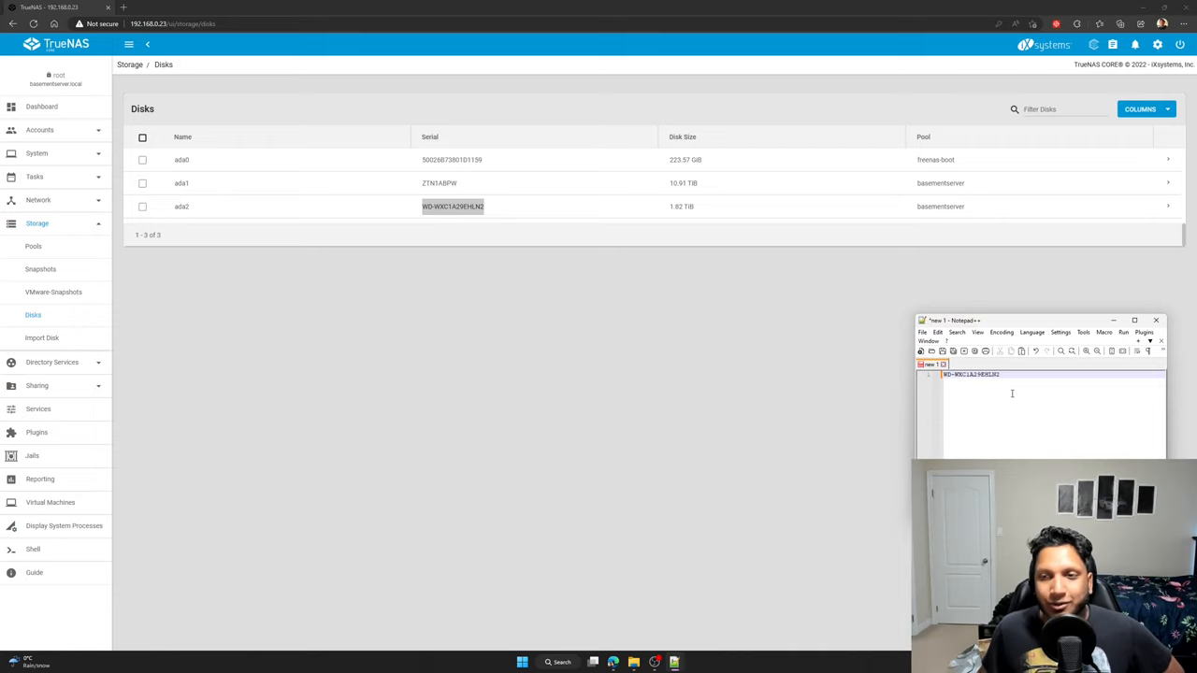
left_click(1156, 320)
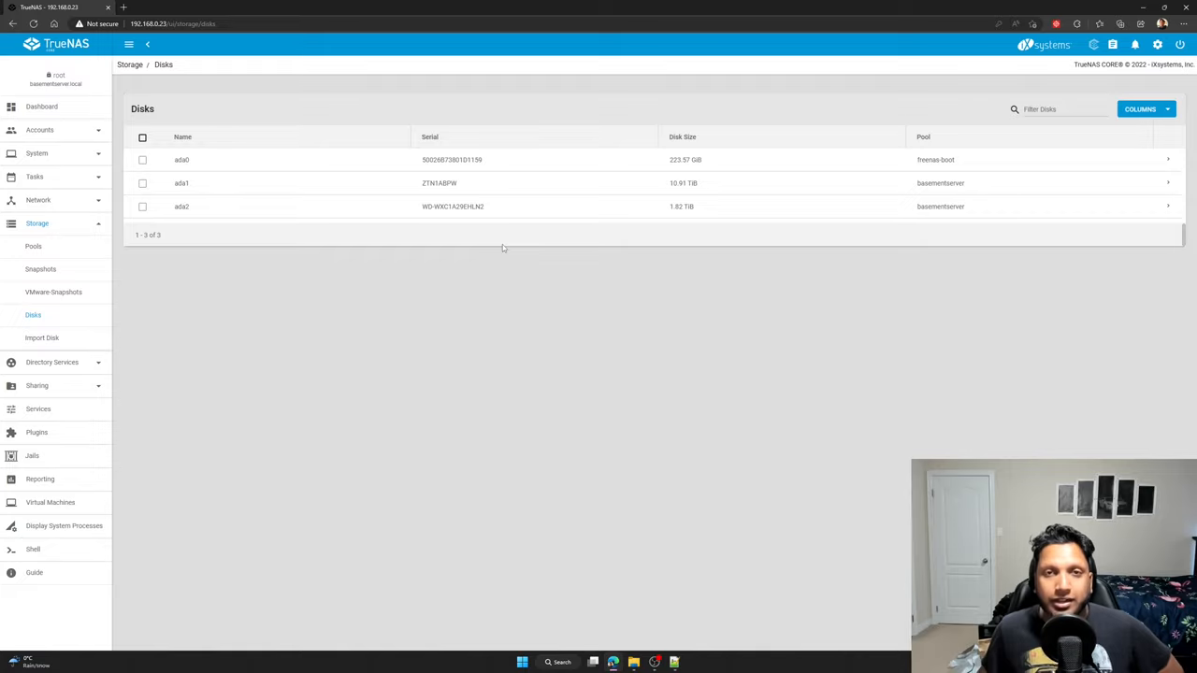
mouse_move(593, 258)
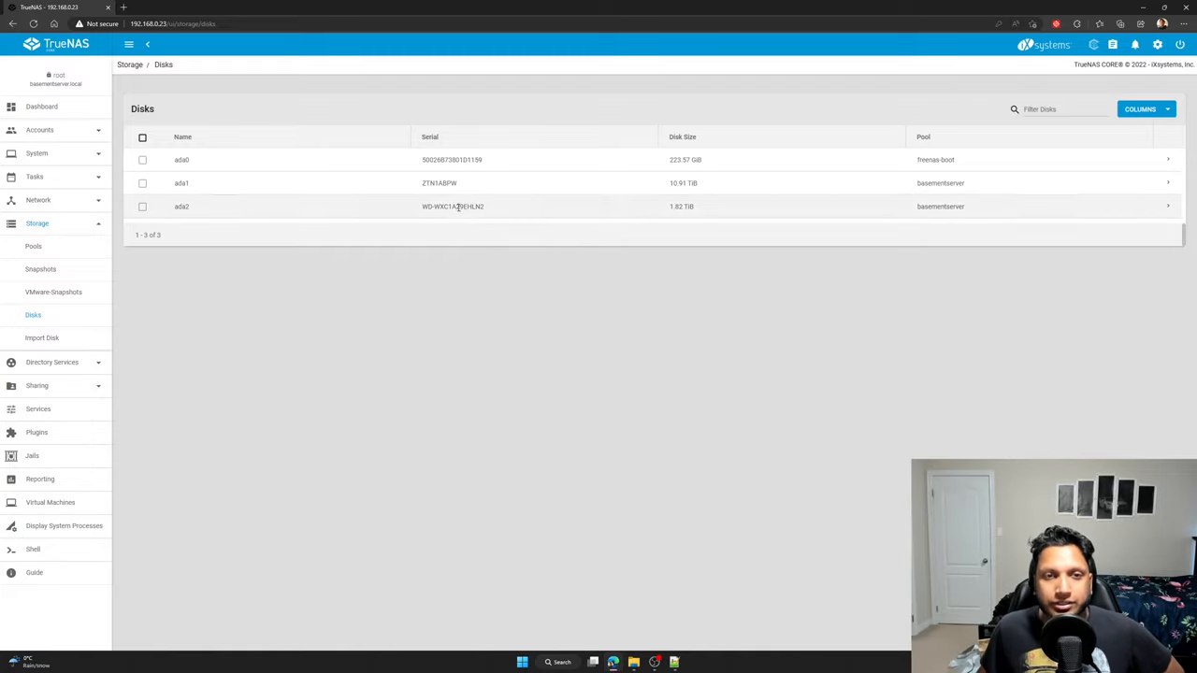
double_click(451, 207)
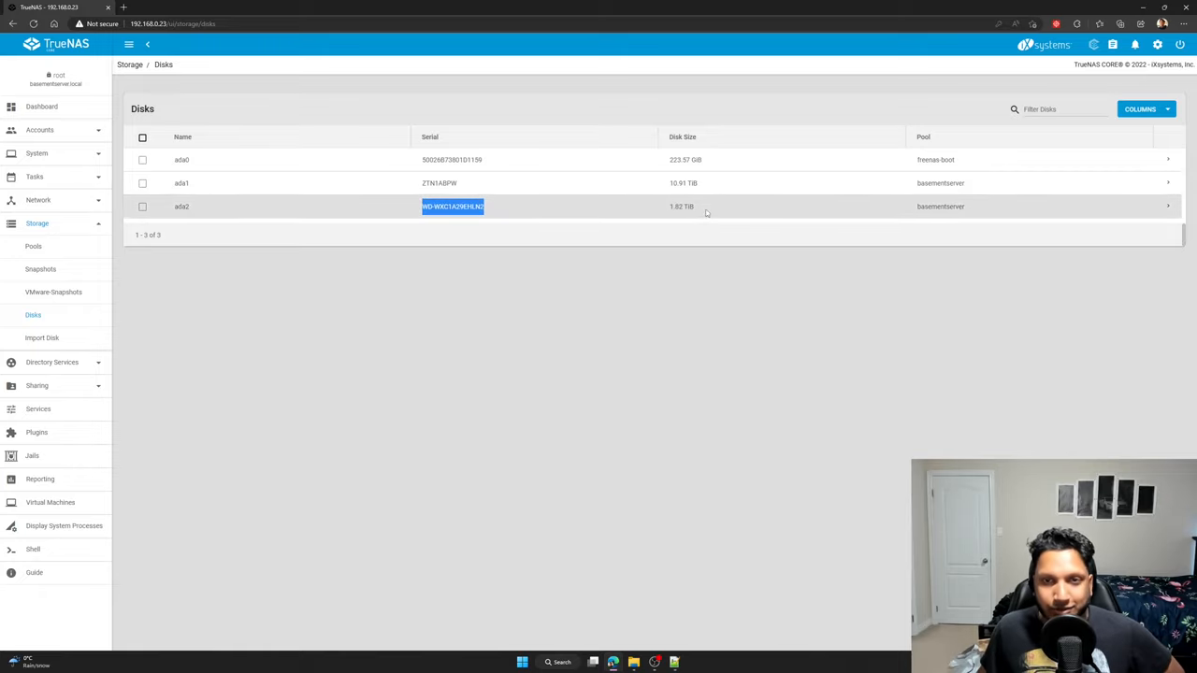
mouse_move(1038, 222)
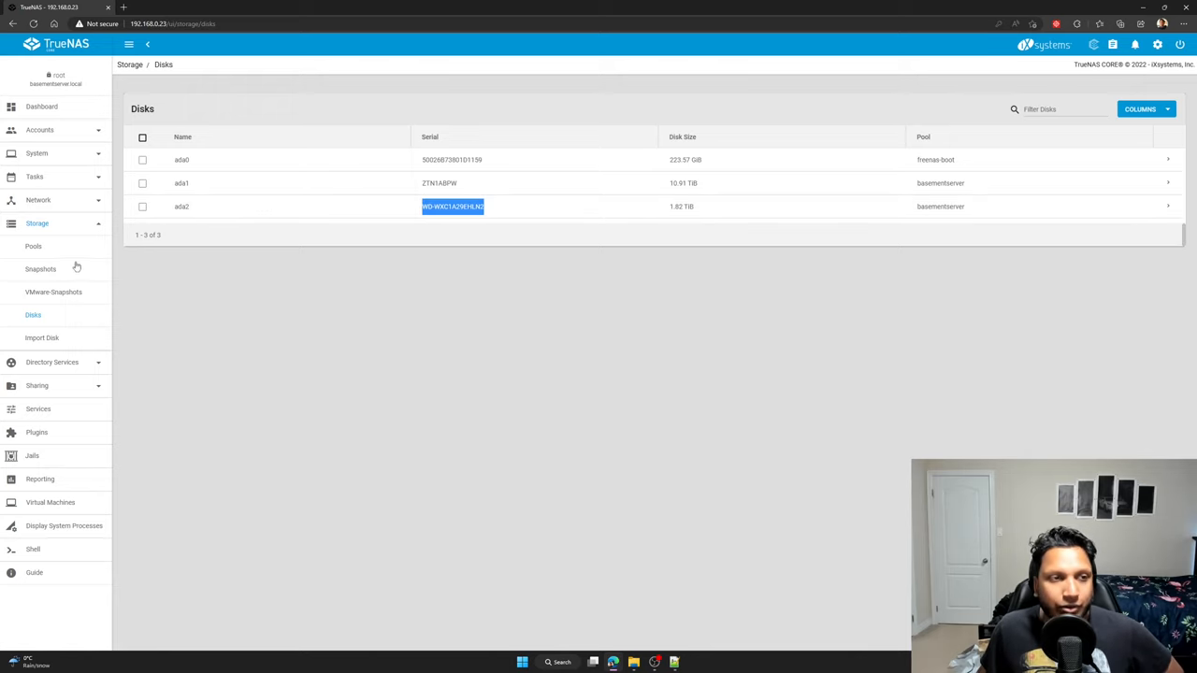
left_click(33, 246)
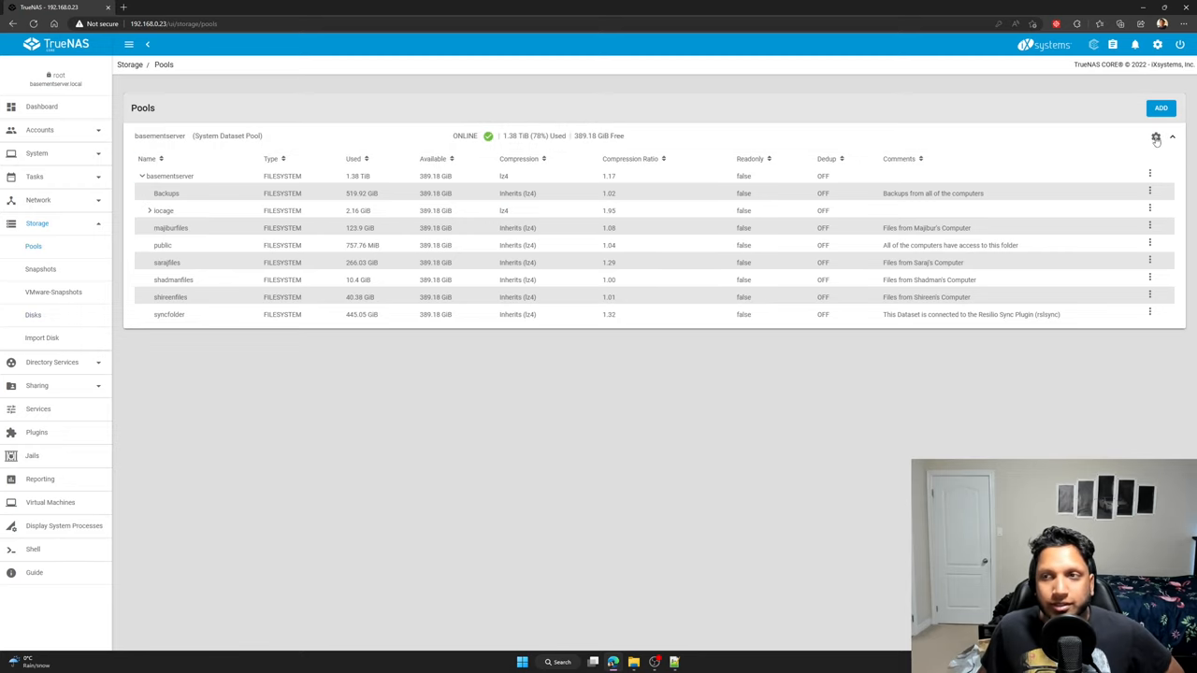
View basementserver's Status page, showing the ada2p2 and ada1p2 mirror both online
left_click(1156, 139)
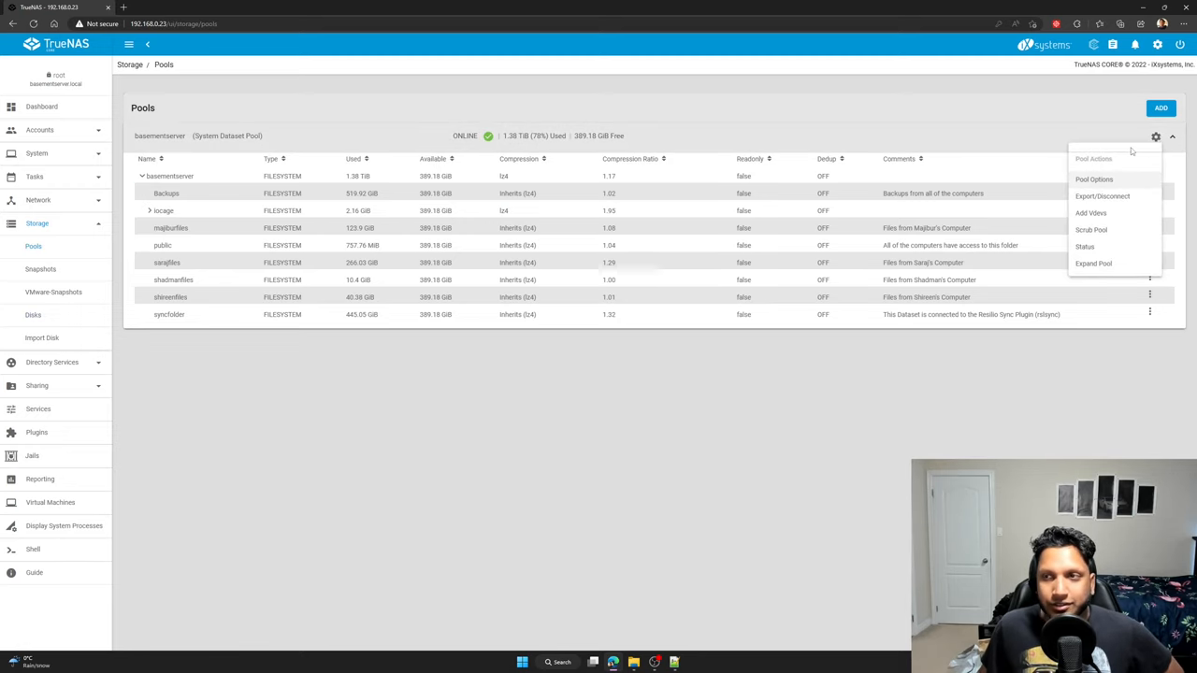
left_click(1156, 140)
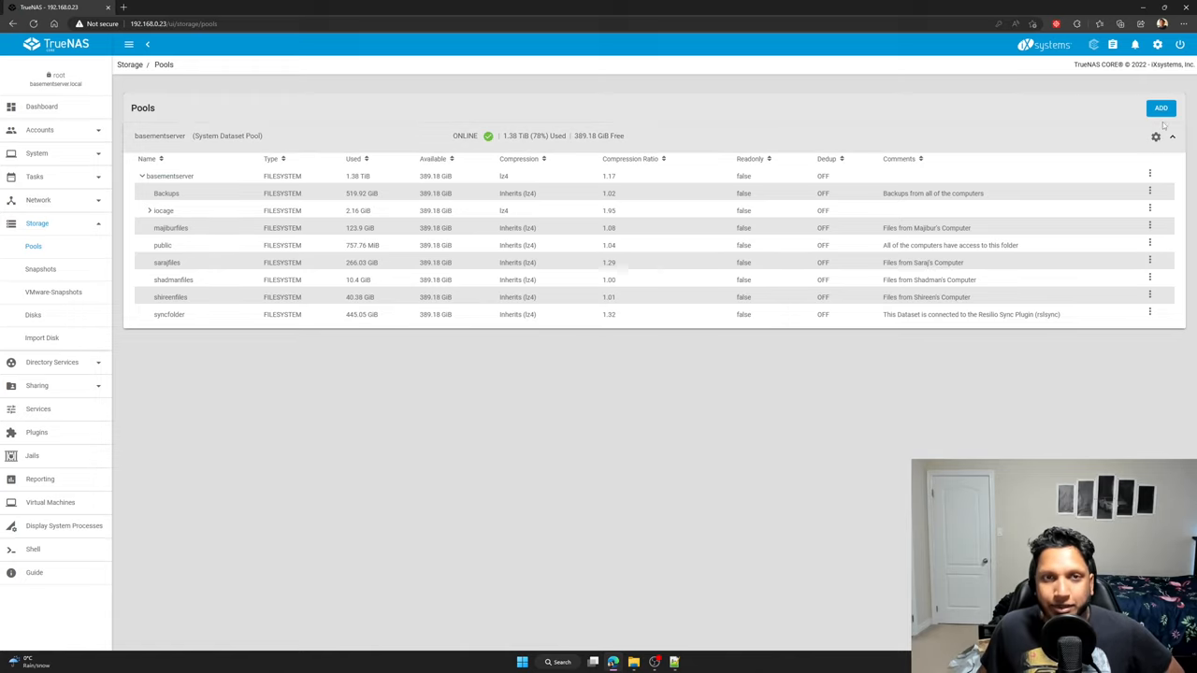
mouse_move(1157, 138)
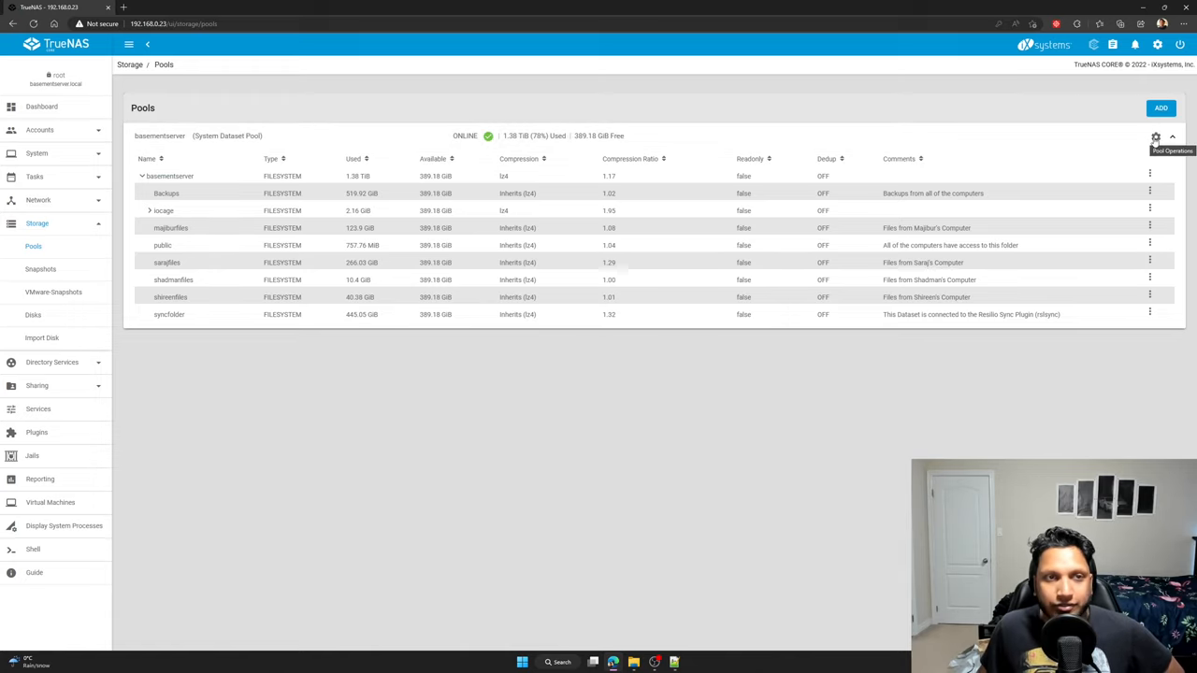
left_click(1156, 141)
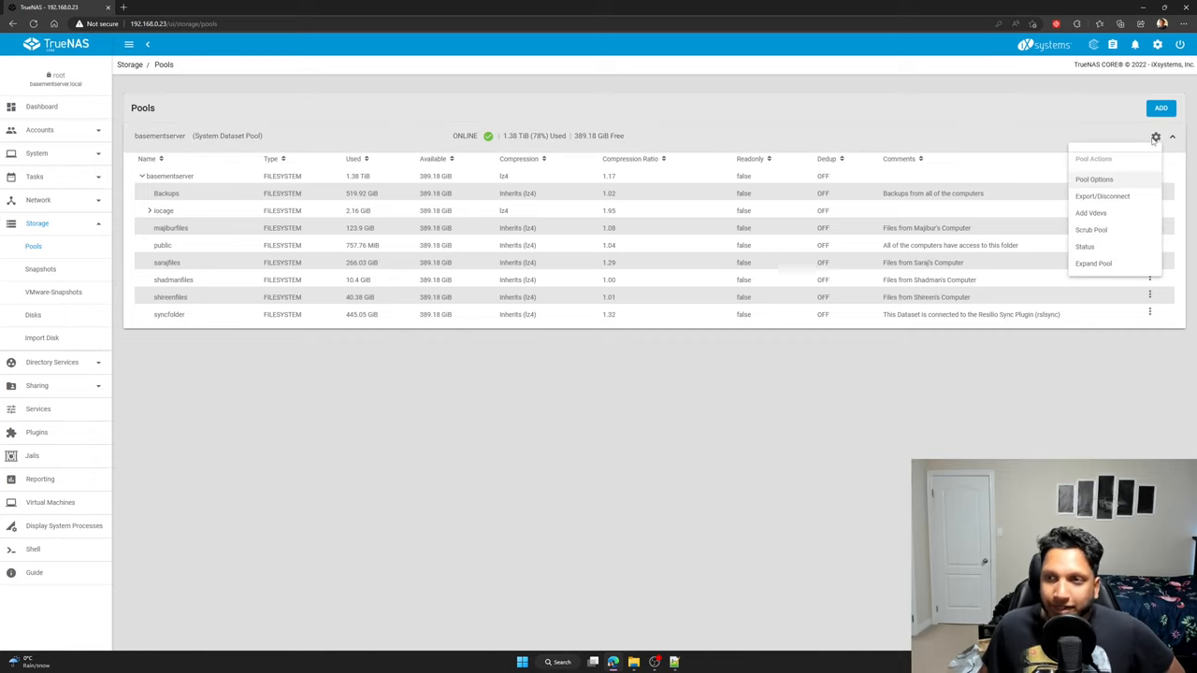
left_click(1084, 247)
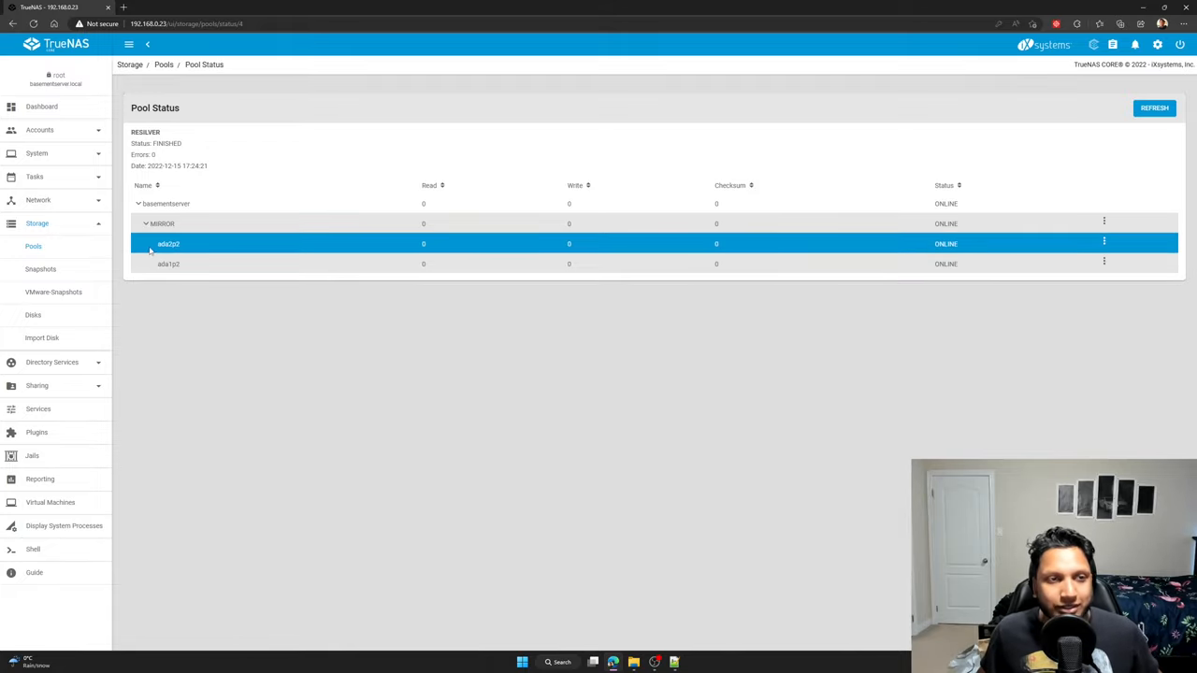
left_click(169, 264)
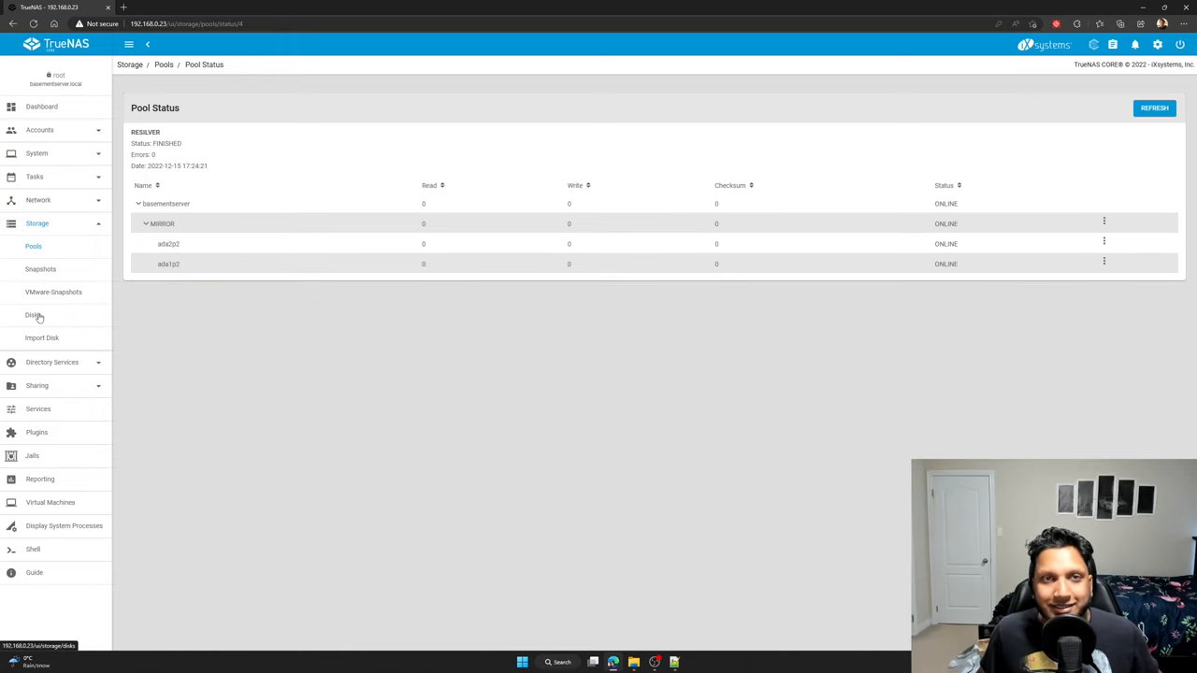
left_click(31, 315)
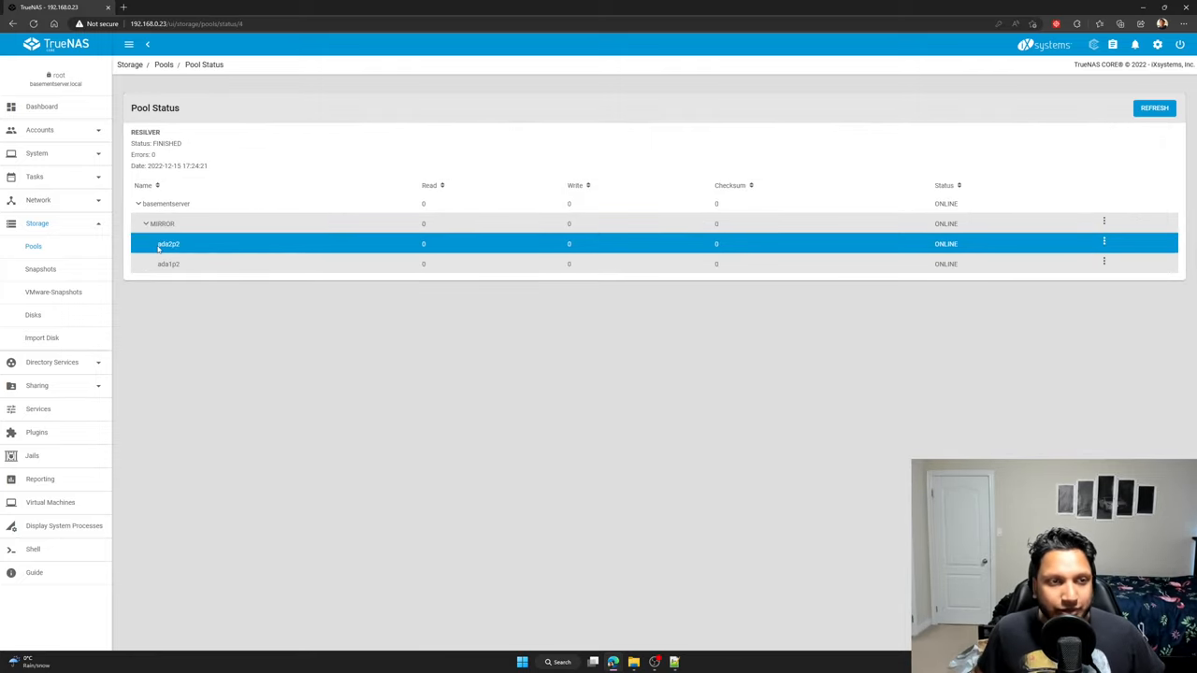
mouse_move(487, 242)
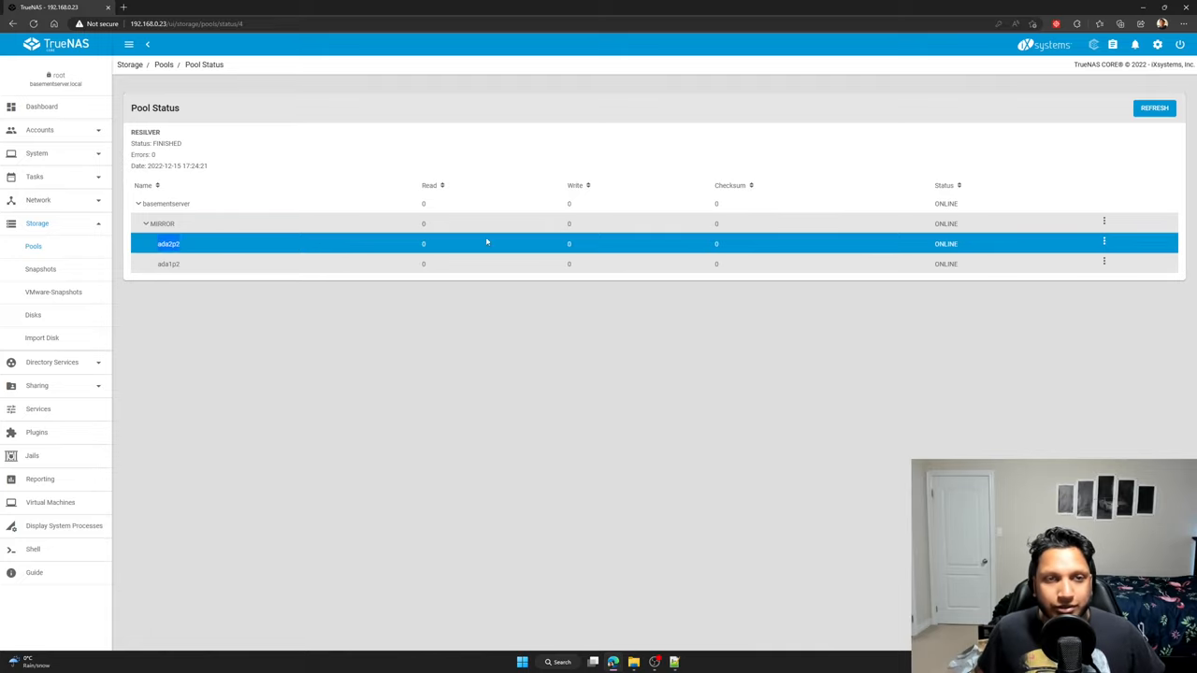
Take ada2p2 offline from its disk menu and confirm the warning
left_click(1105, 223)
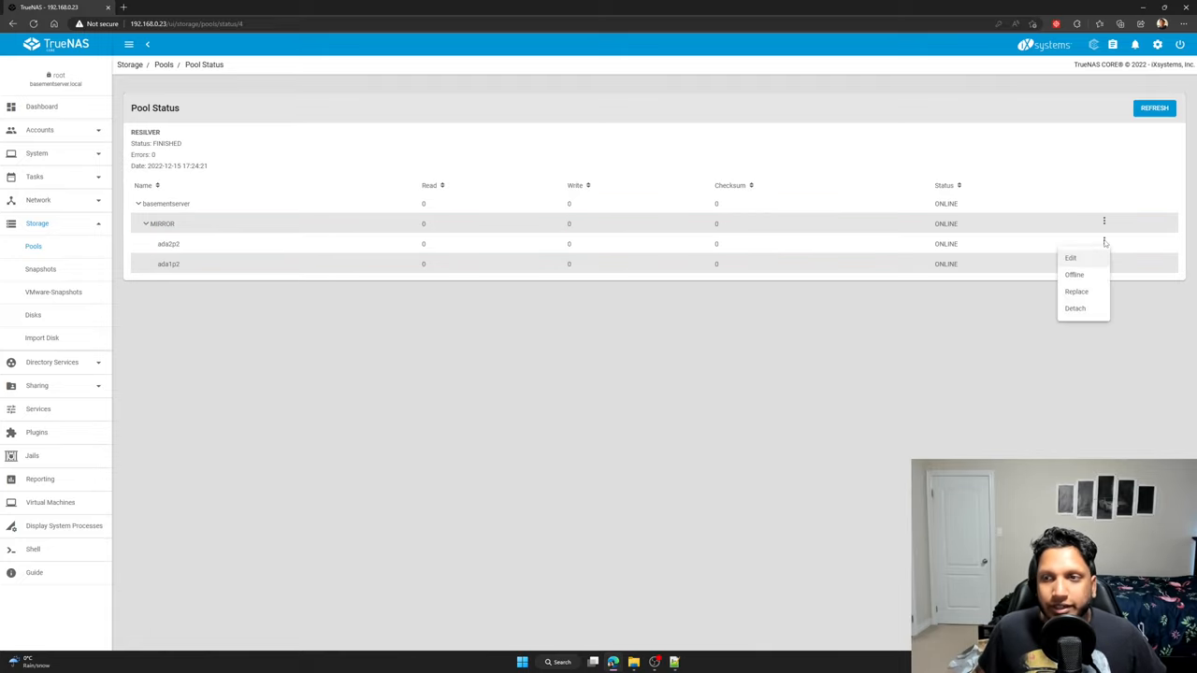
mouse_move(1076, 277)
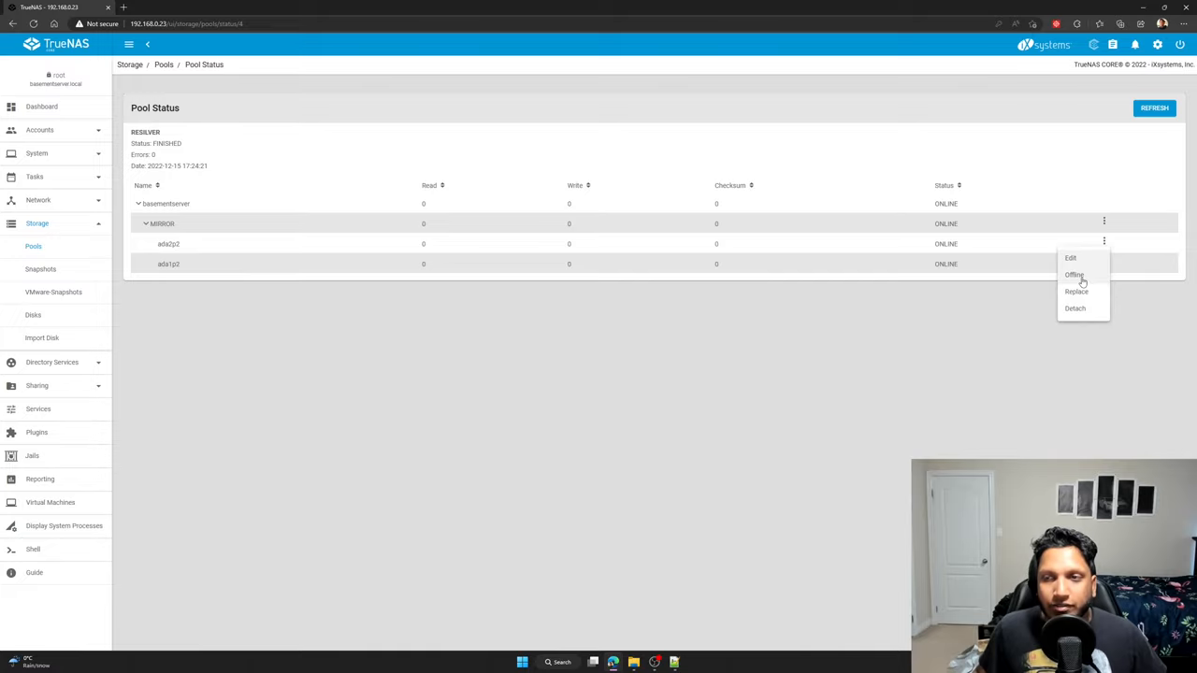
left_click(1073, 275)
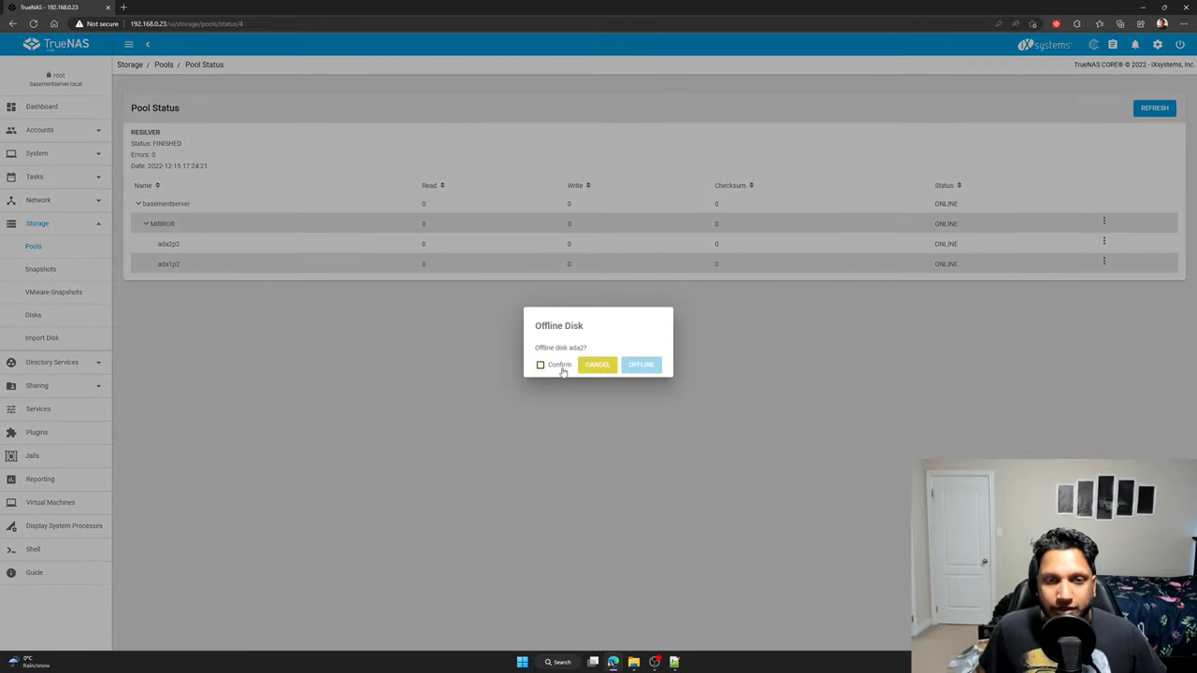
left_click(641, 365)
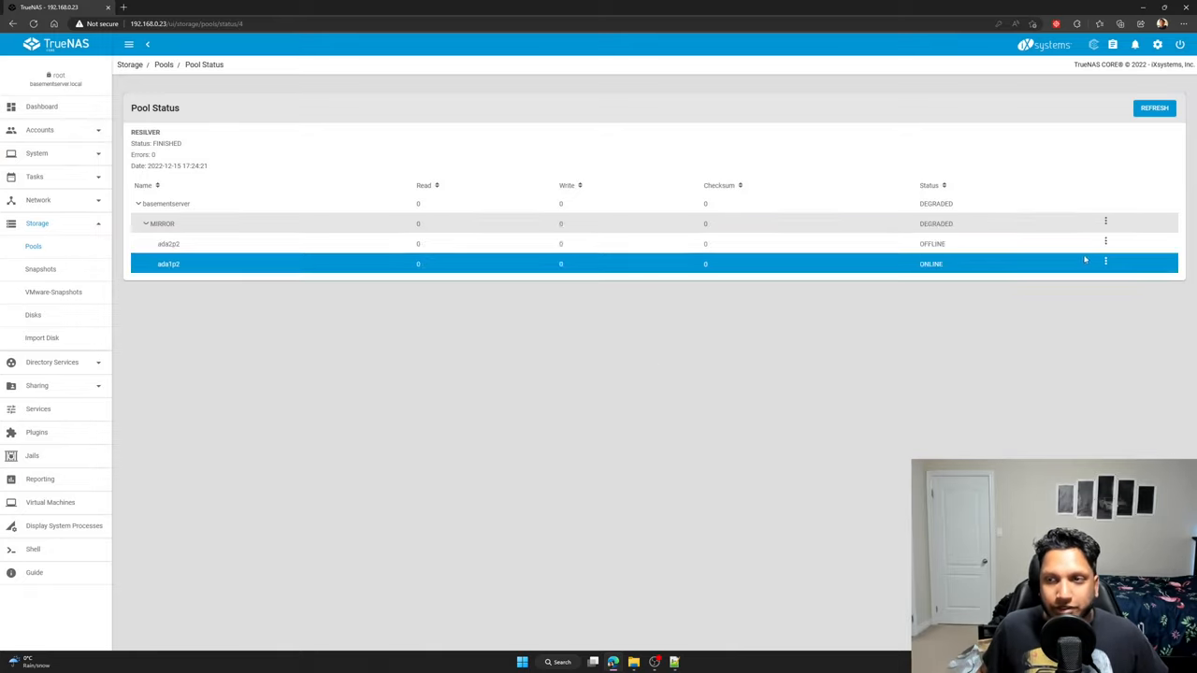
left_click(1105, 263)
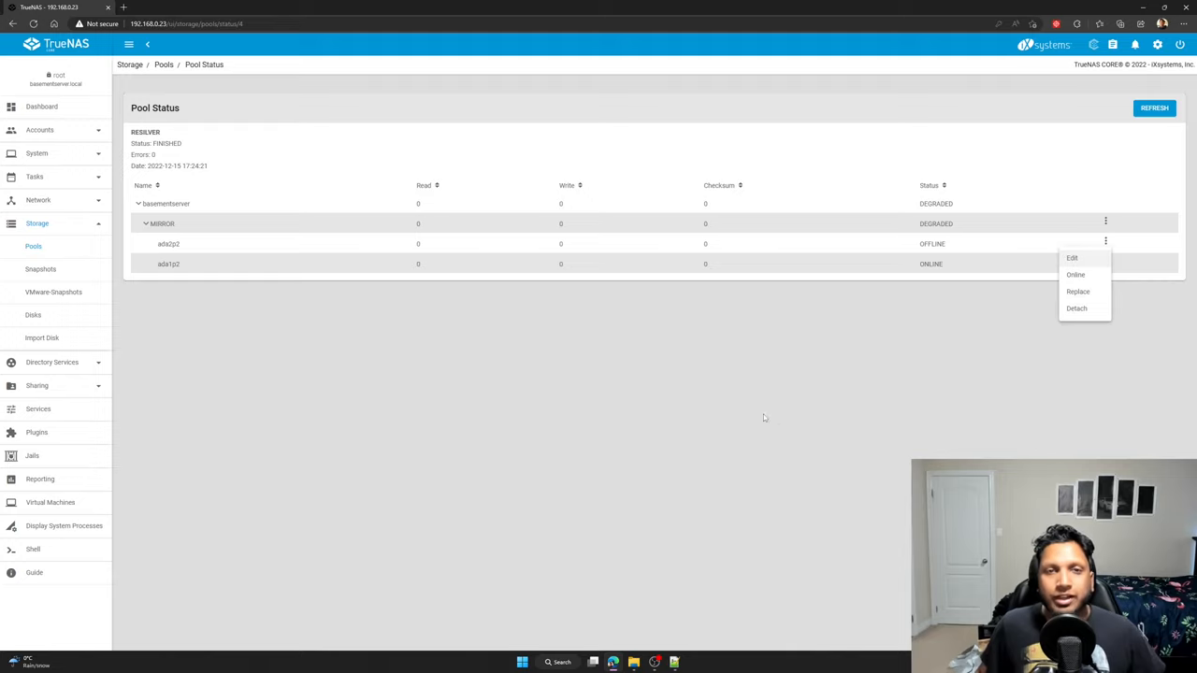
left_click(751, 399)
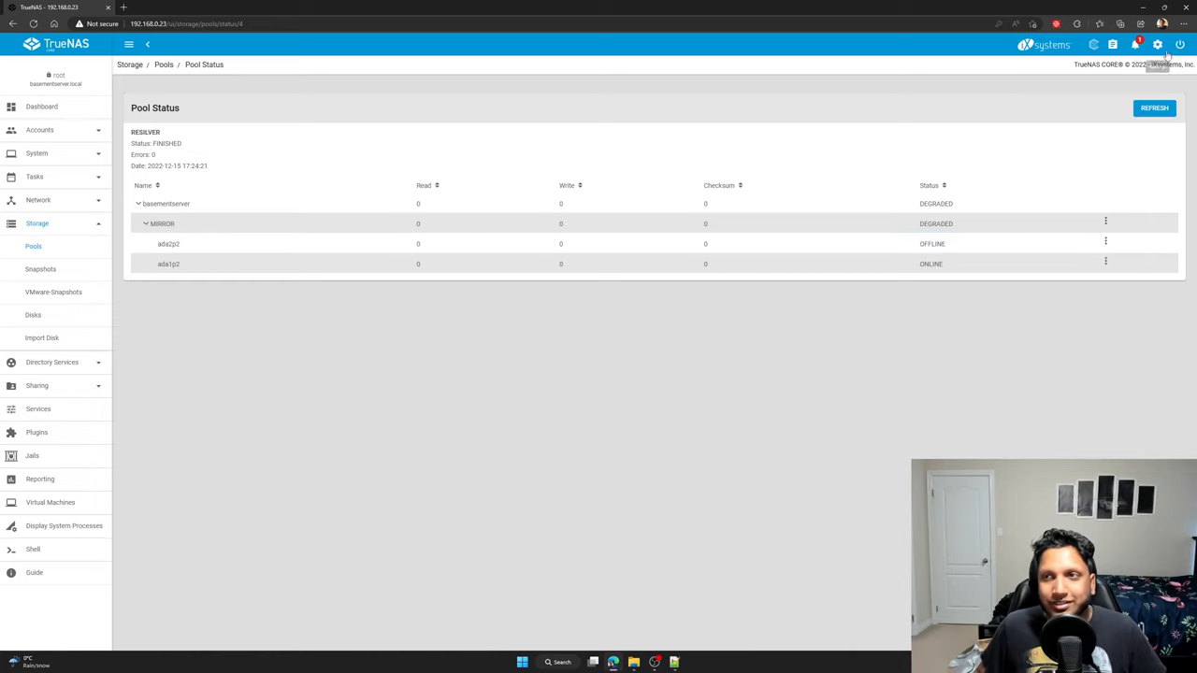
Shut the server down from the power menu and confirm the shutdown
left_click(1181, 46)
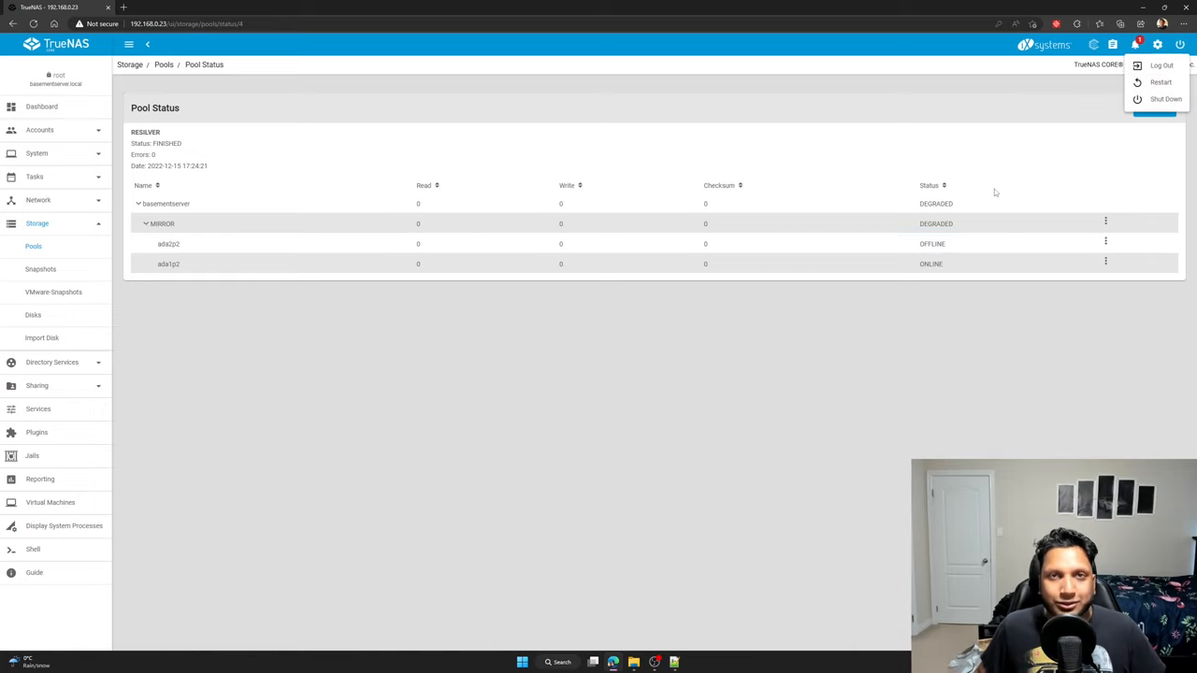
mouse_move(1159, 99)
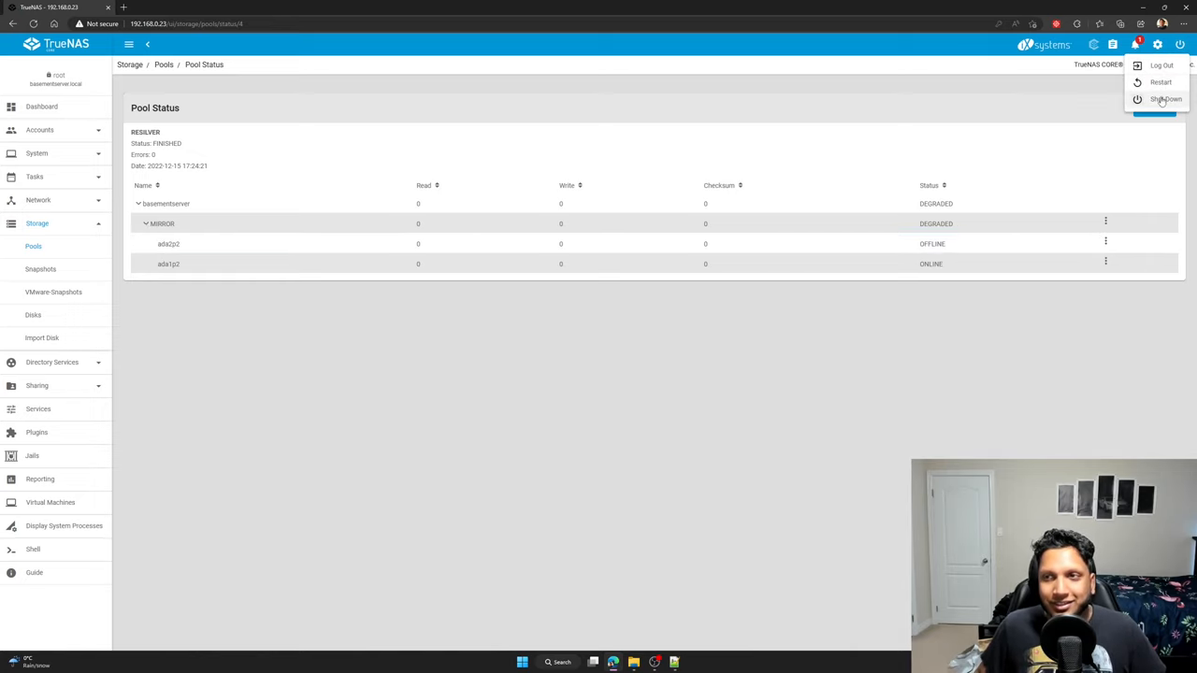
left_click(1165, 99)
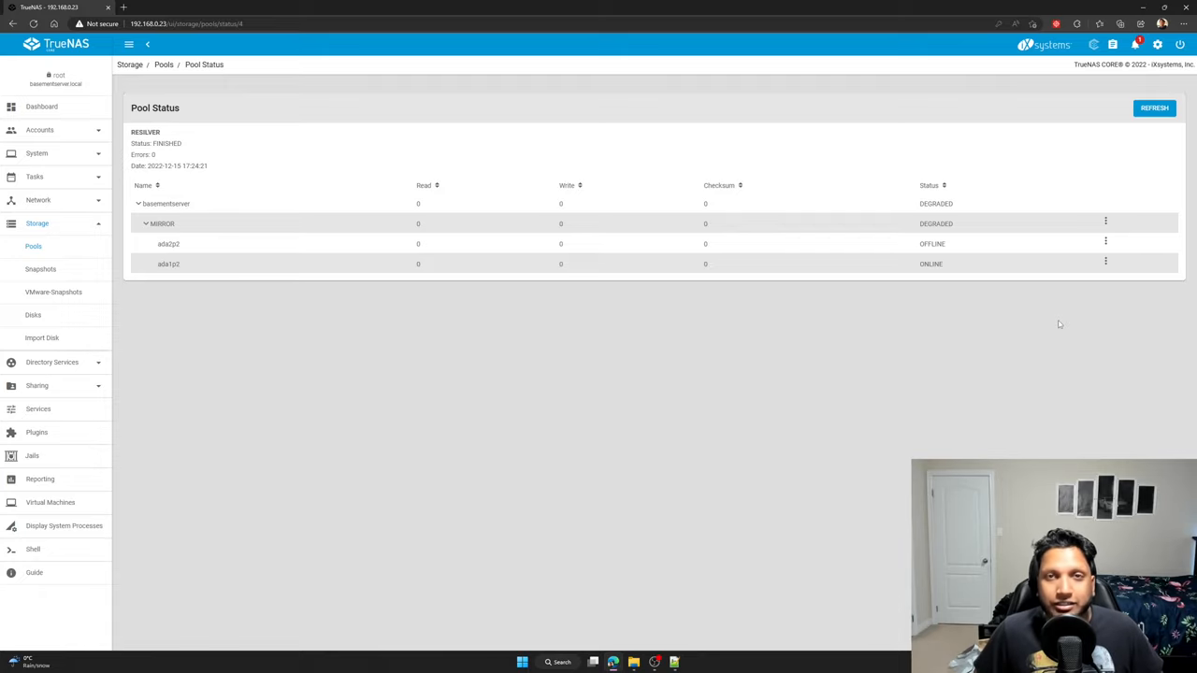
mouse_move(940, 317)
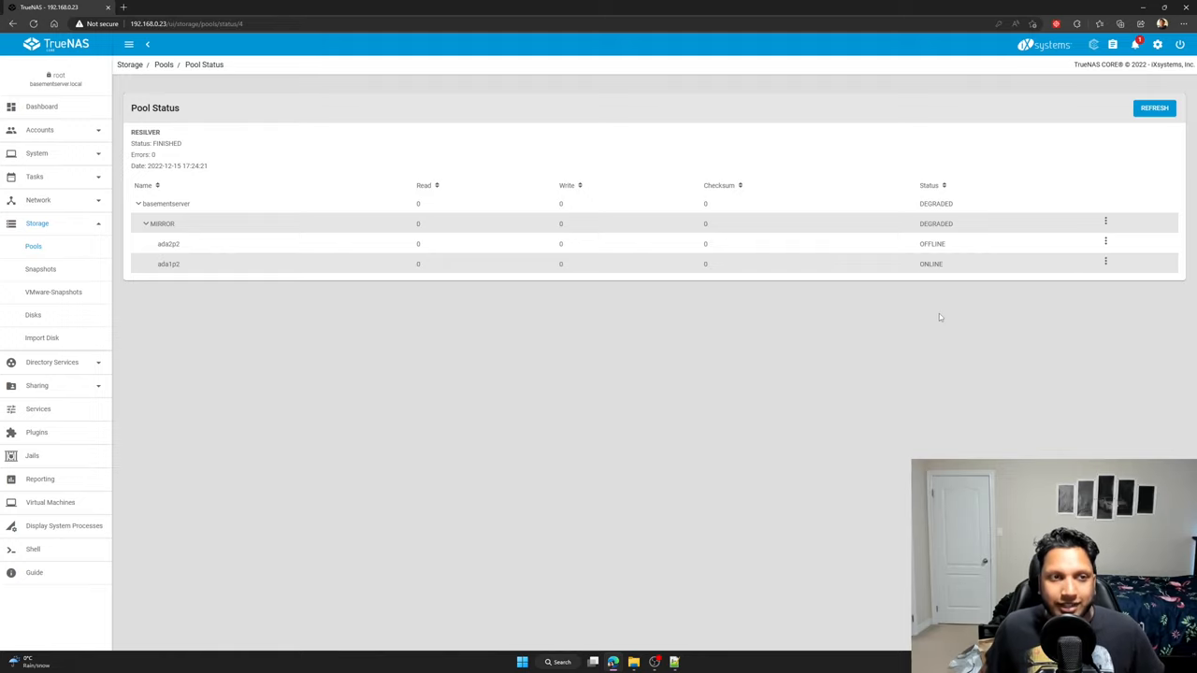
mouse_move(1138, 85)
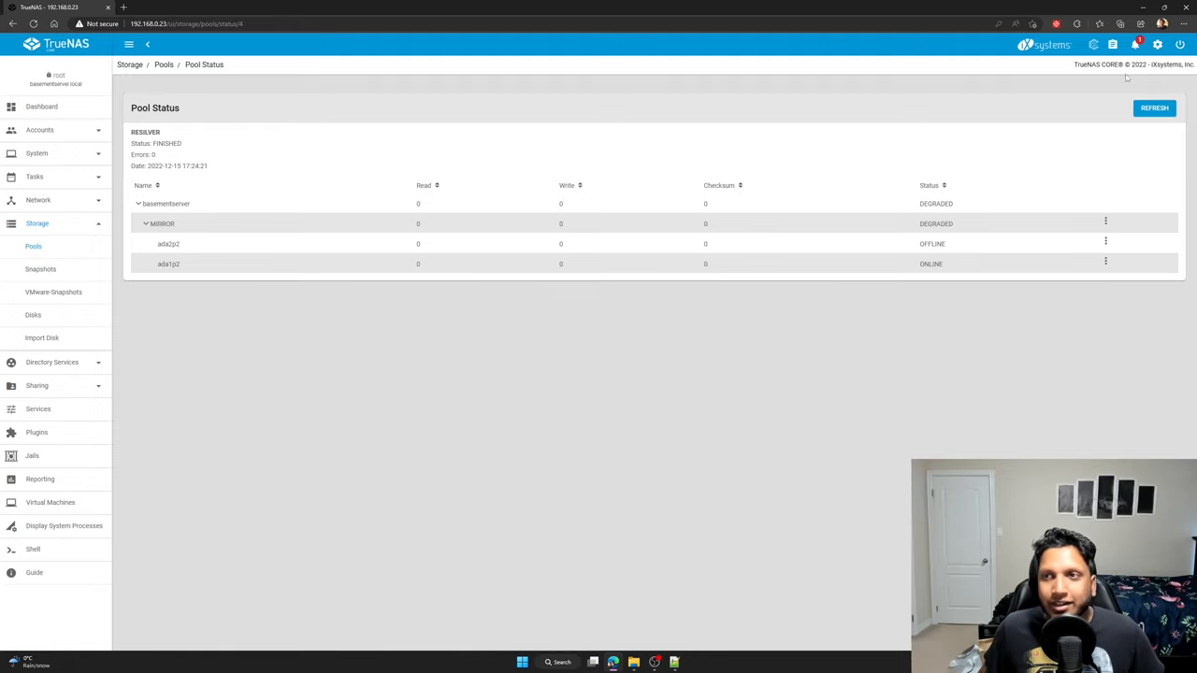
left_click(1163, 46)
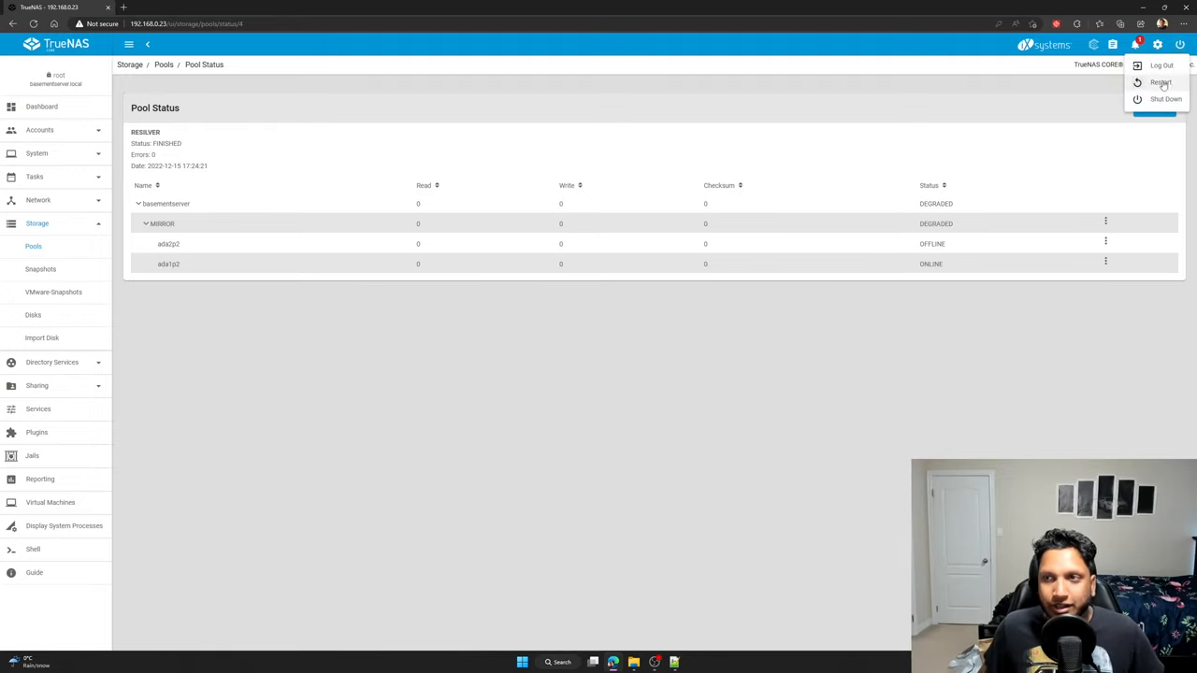
left_click(1153, 99)
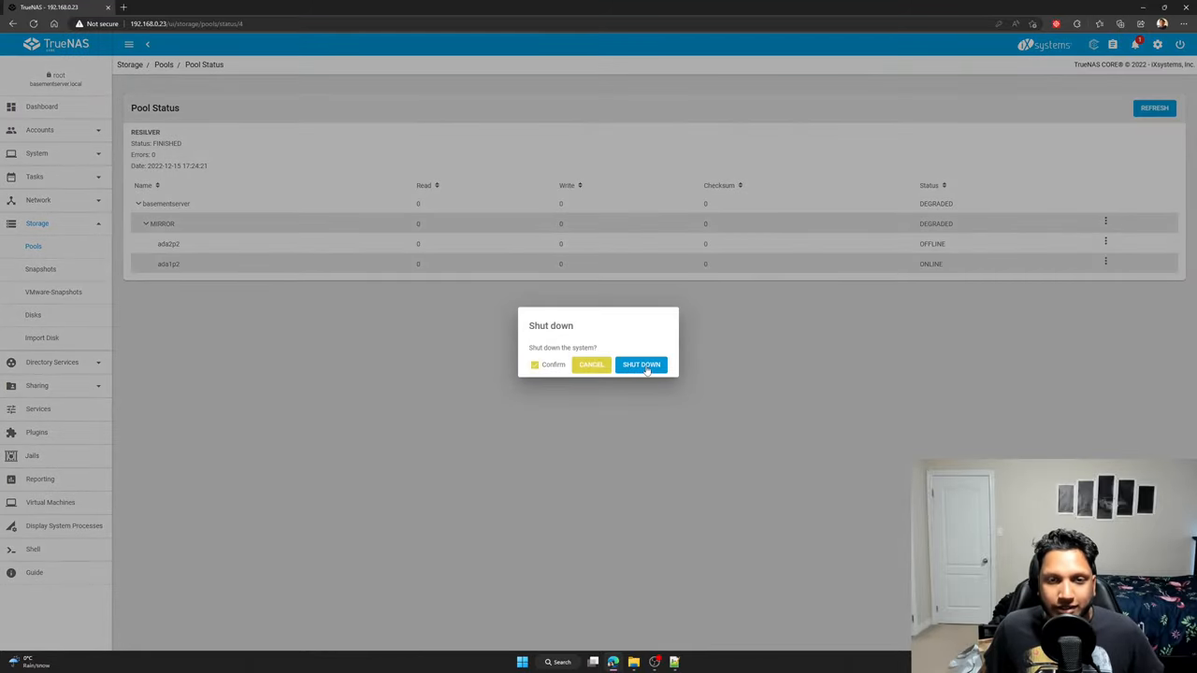
left_click(641, 365)
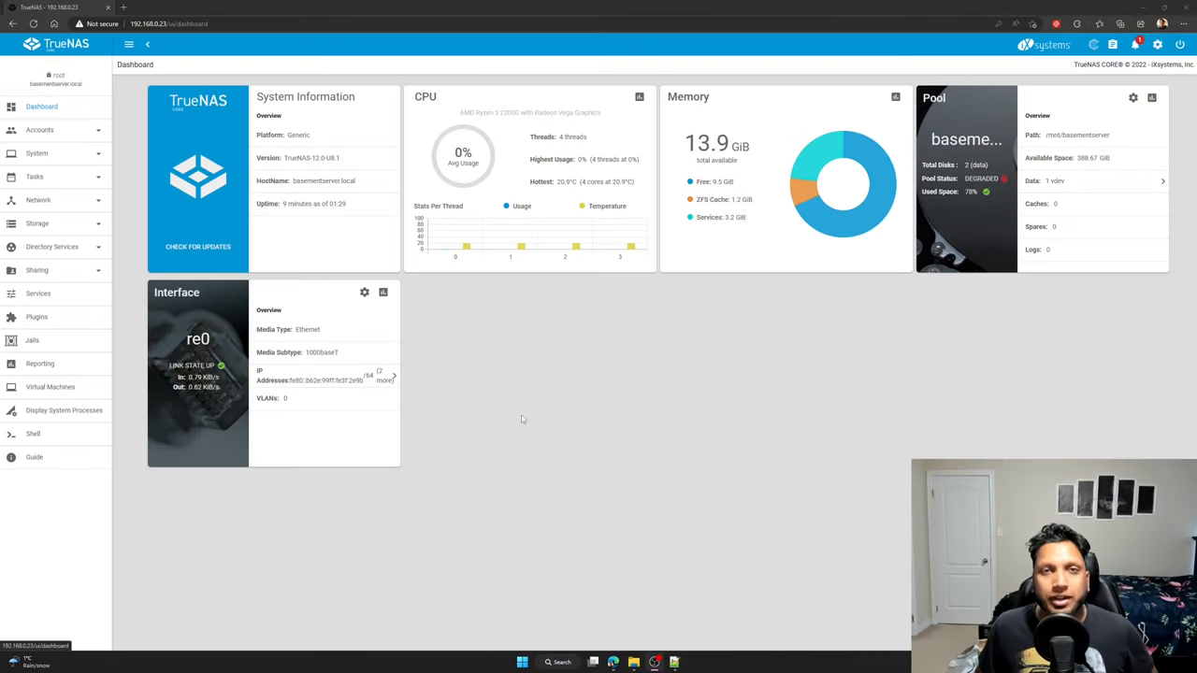
mouse_move(648, 404)
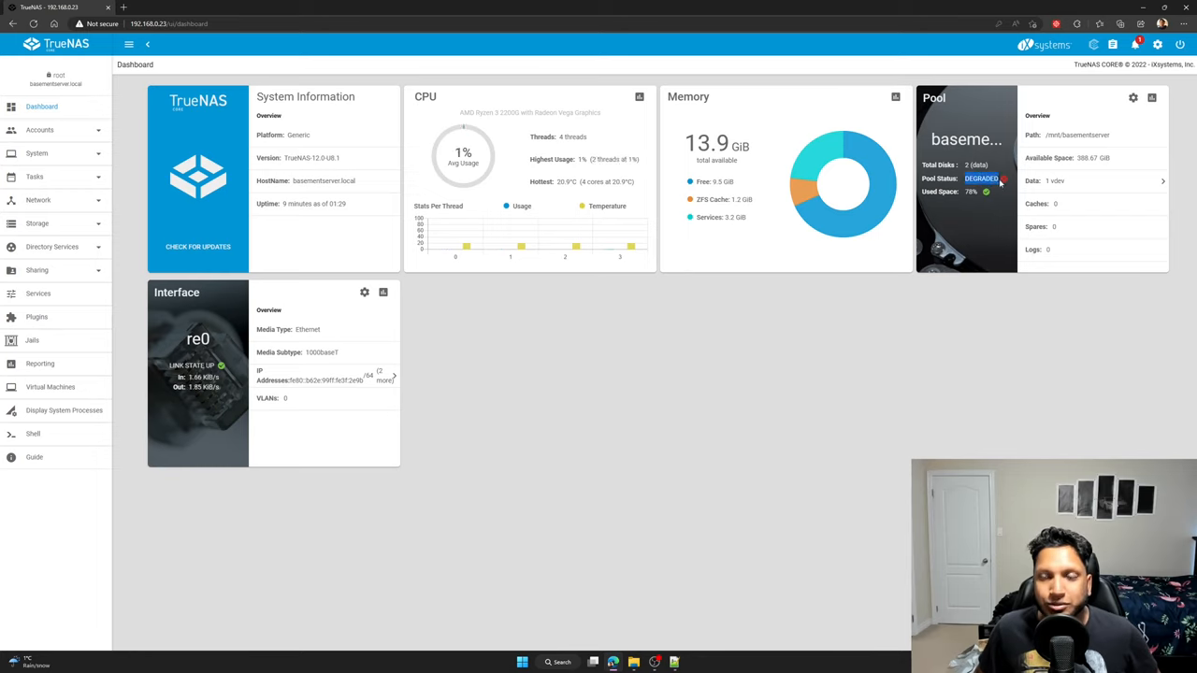
mouse_move(973, 353)
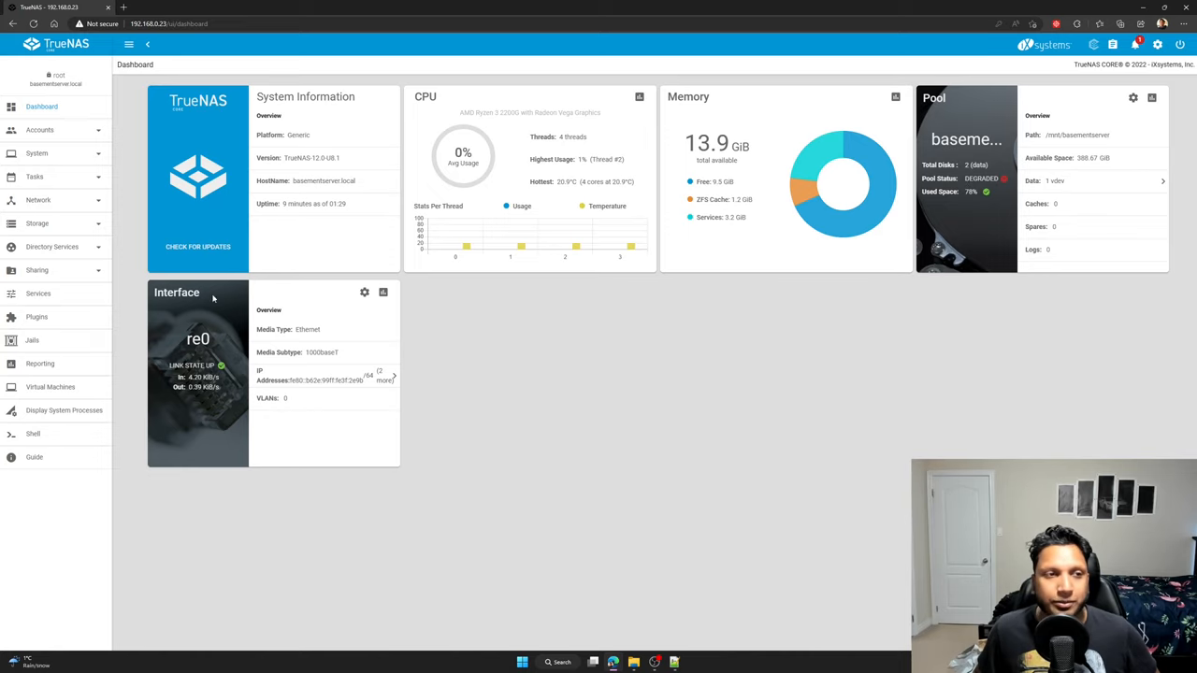
Open Storage > Pools, showing basementserver degraded with 388.67 GiB free
left_click(38, 222)
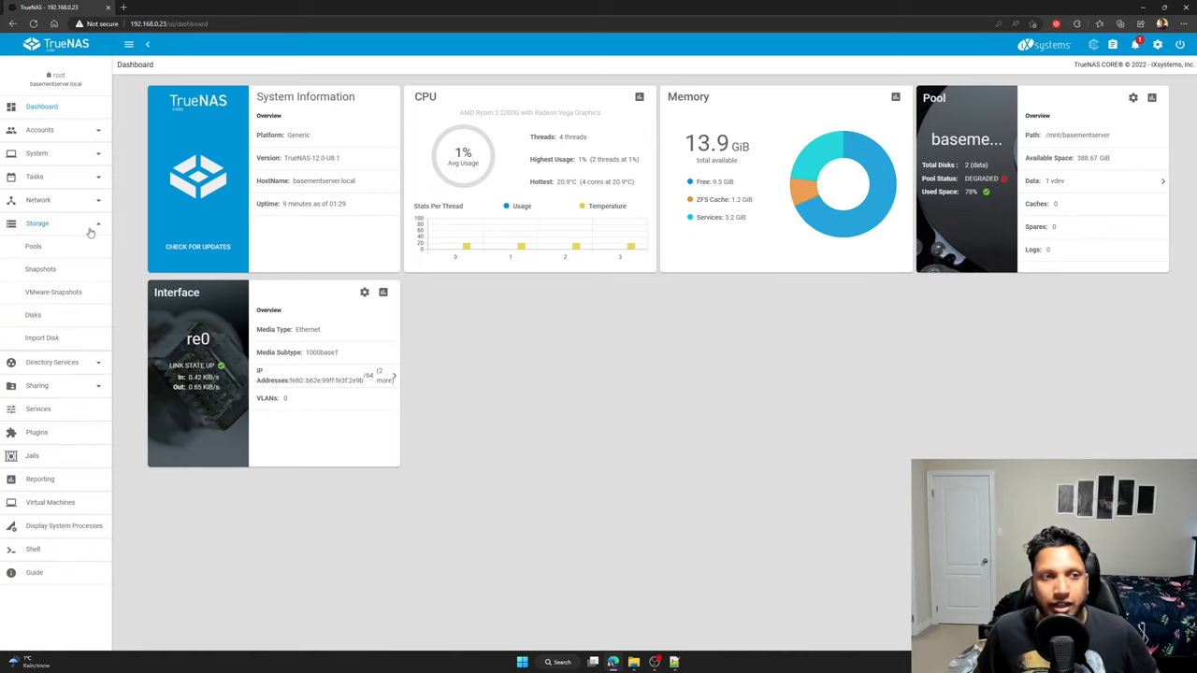
left_click(32, 246)
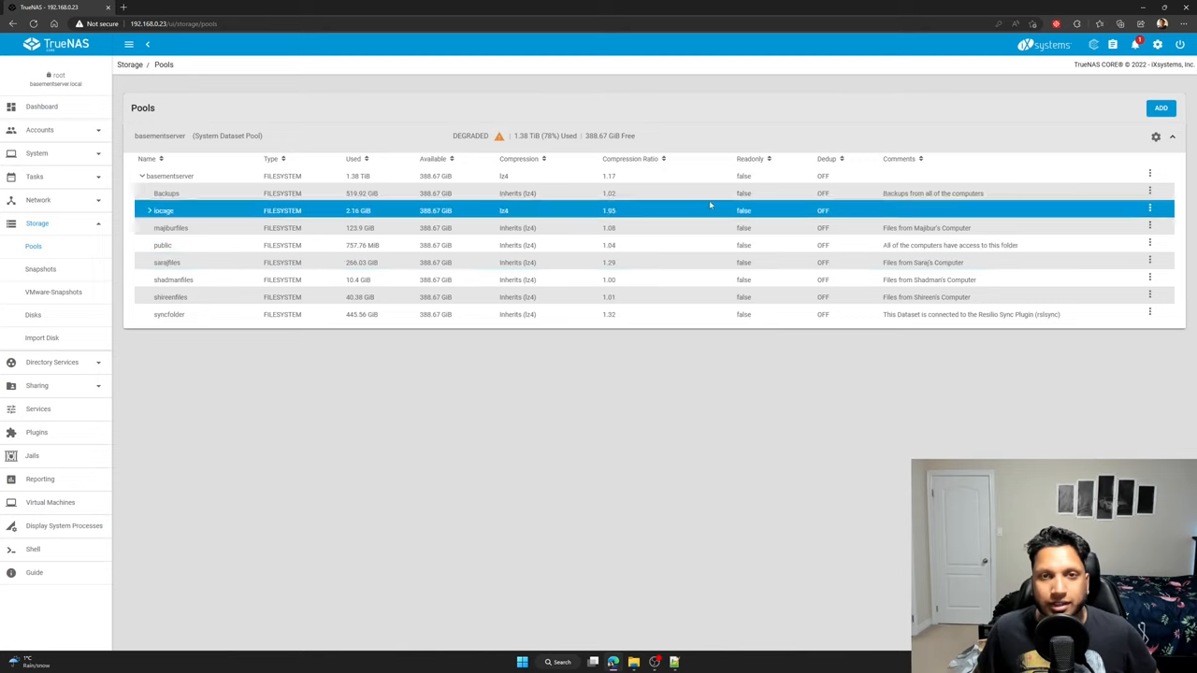
Open basementserver's Status page, listing the offline gptid member and ada1p2 online
left_click(1157, 139)
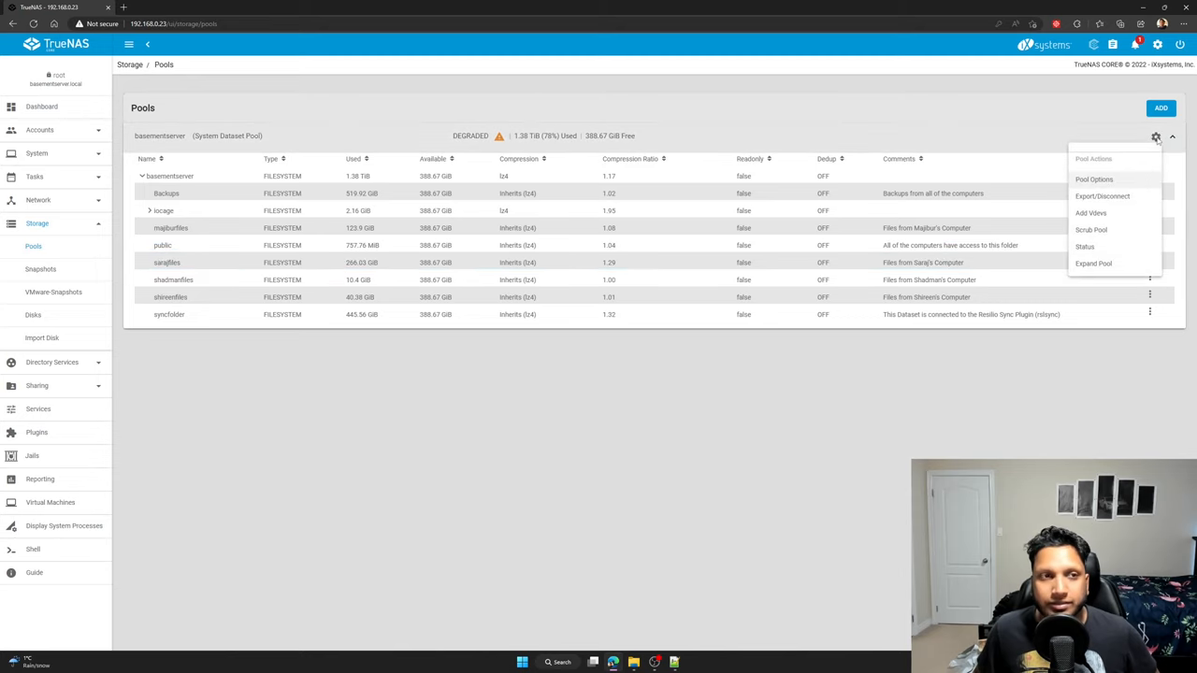
left_click(1084, 246)
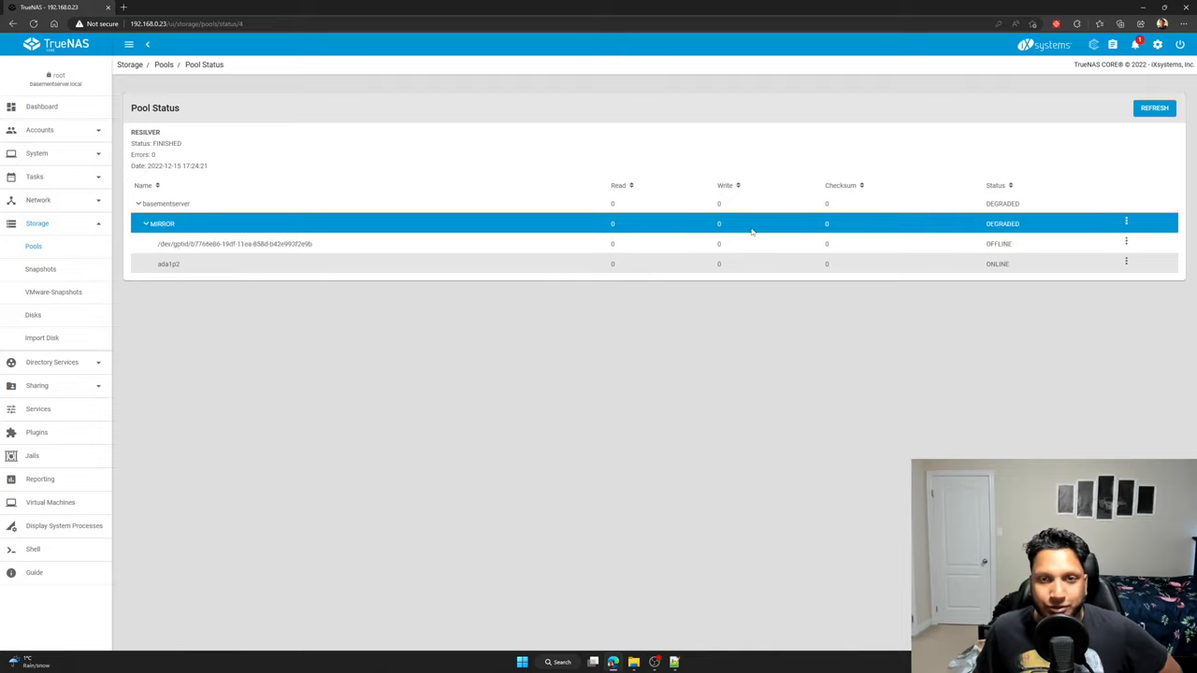
Replace the offline gptid mirror member with ada2 as the member disk
left_click(1126, 243)
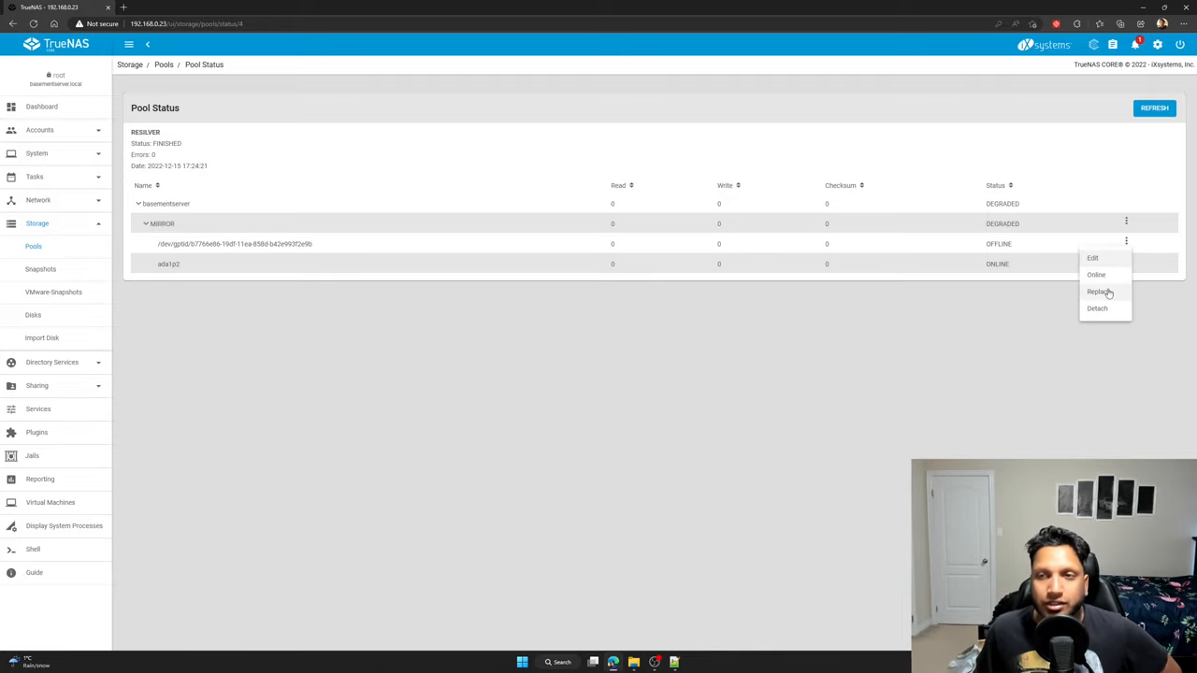
mouse_move(1114, 292)
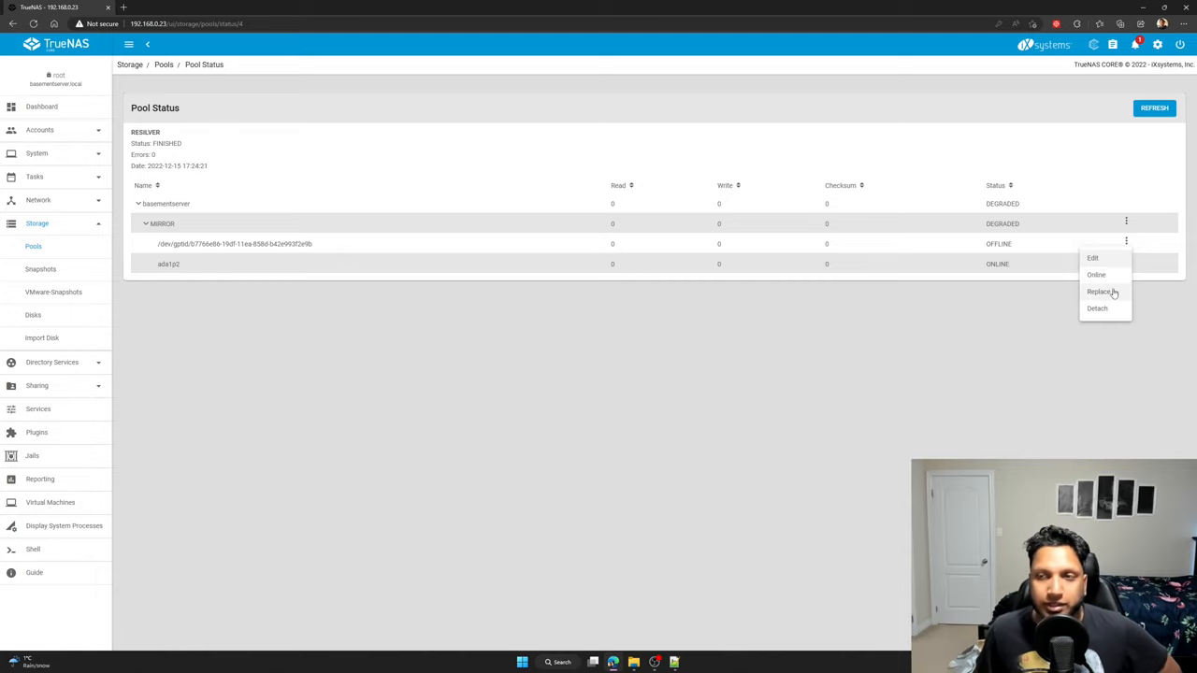
left_click(1098, 292)
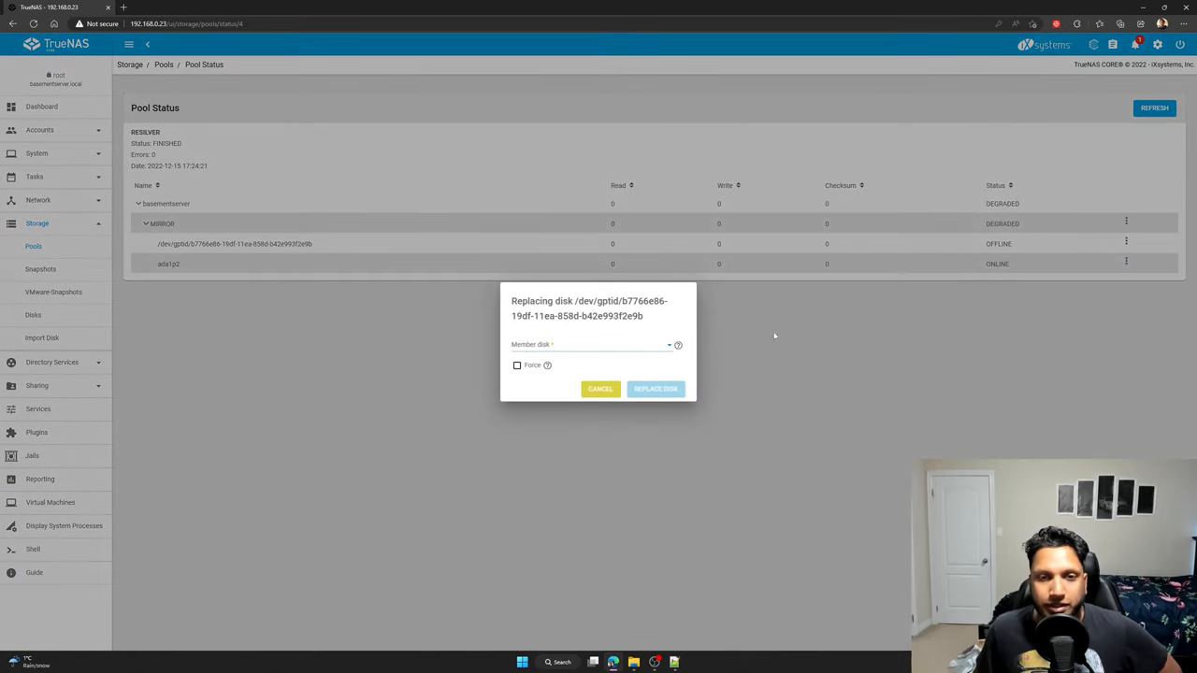
left_click(591, 345)
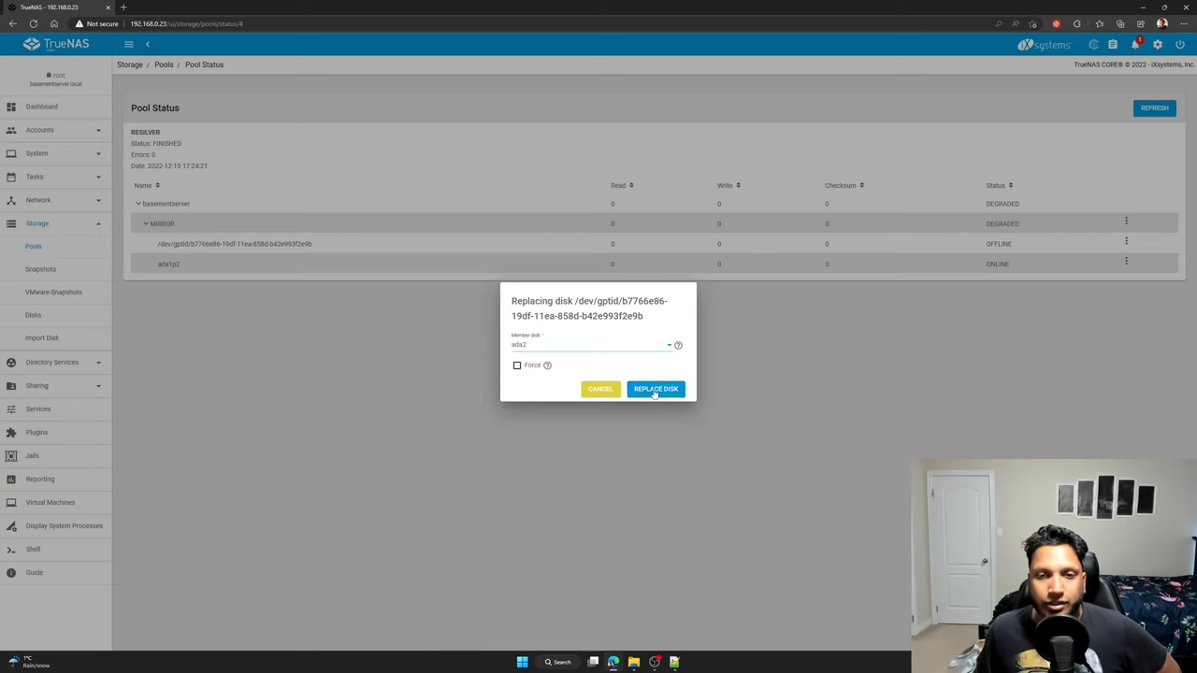
left_click(655, 389)
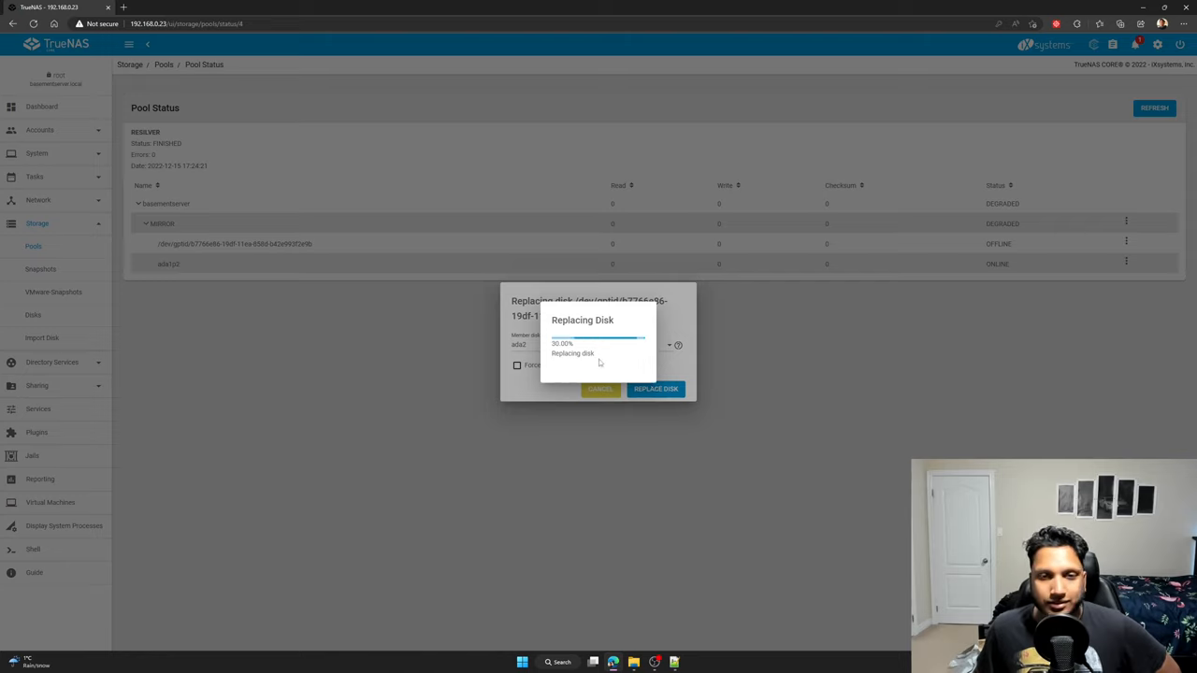
mouse_move(629, 363)
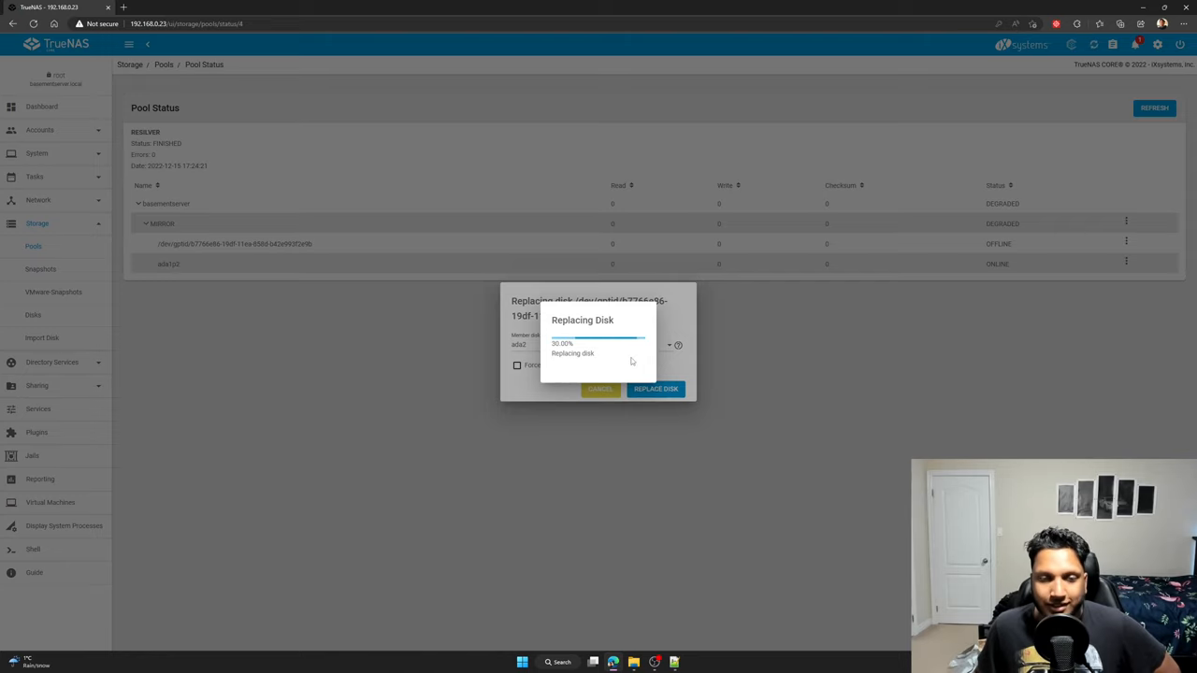
mouse_move(622, 360)
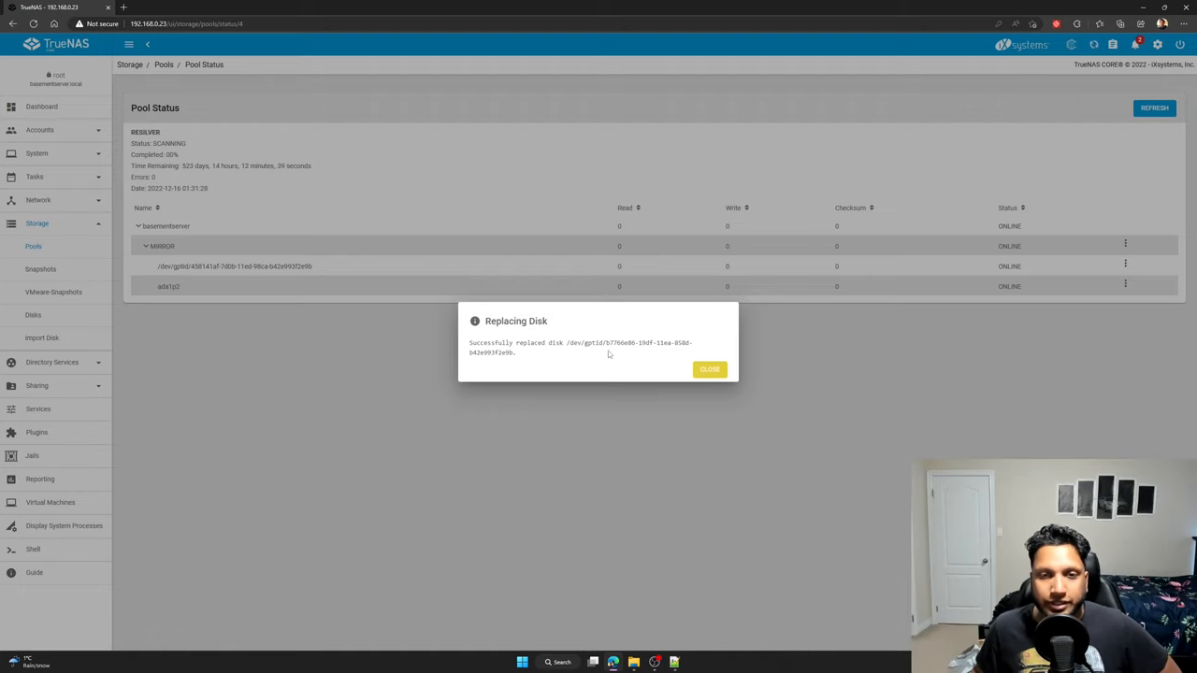
Dismiss the Replacing Disk success message and go to the Disks list
left_click(709, 369)
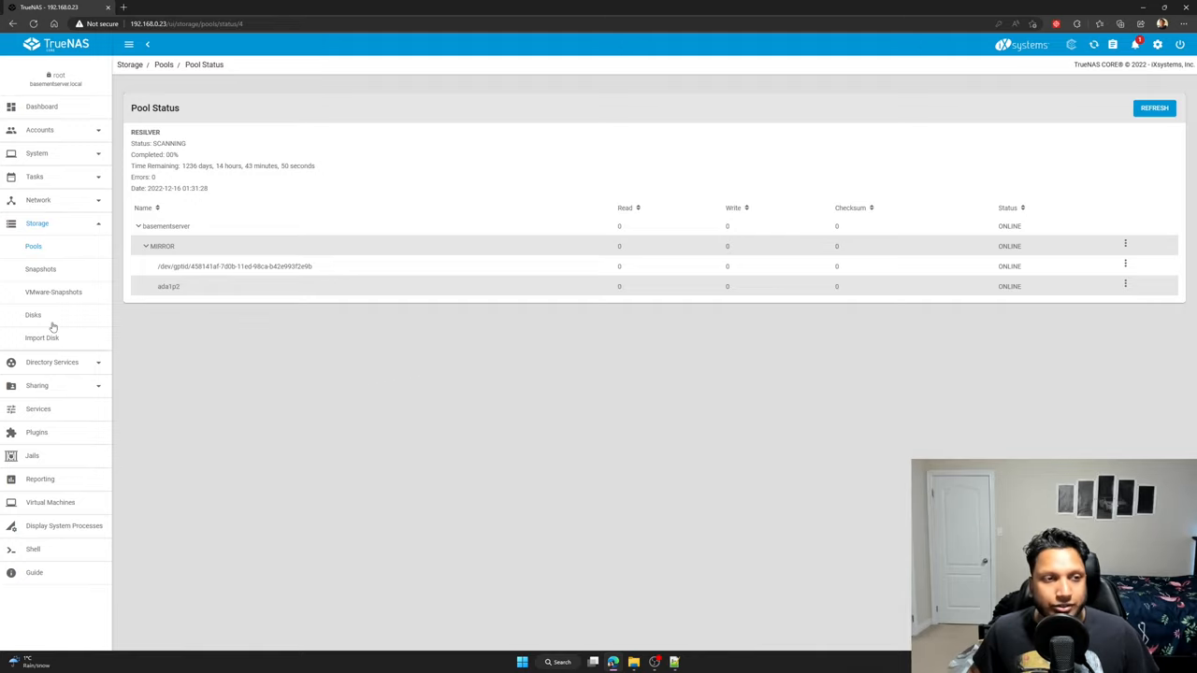
left_click(33, 316)
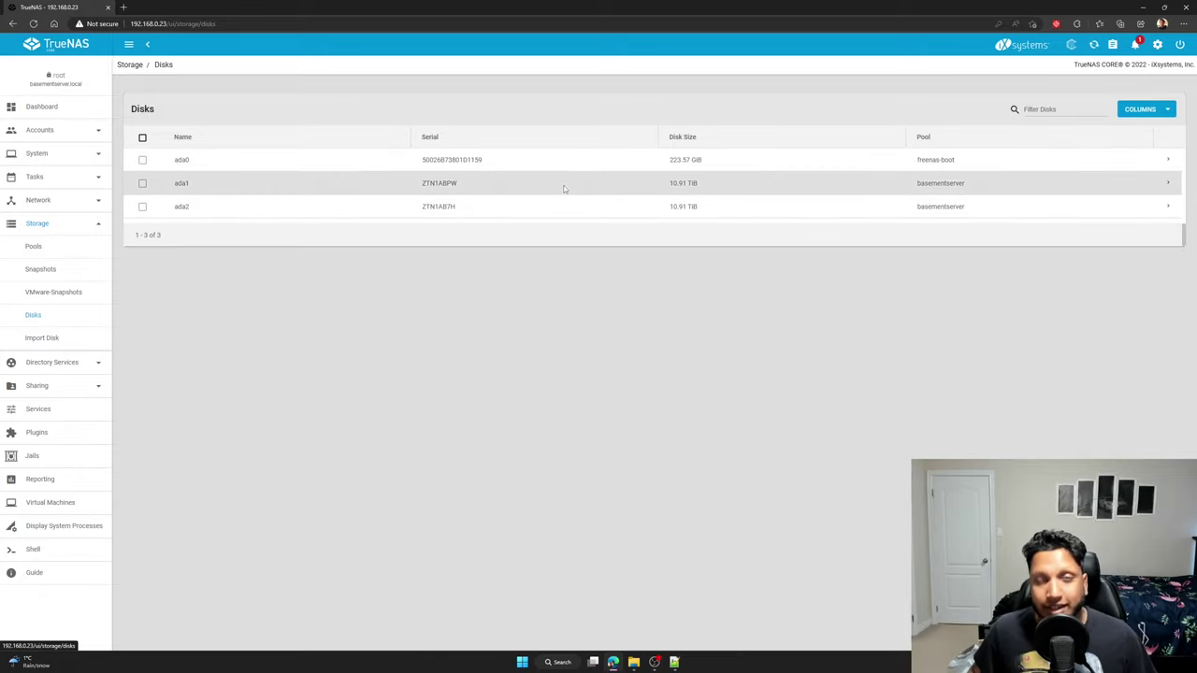
Review the Disks list, confirming ada1 and ada2 are both 10.91 TiB in basementserver
double_click(439, 183)
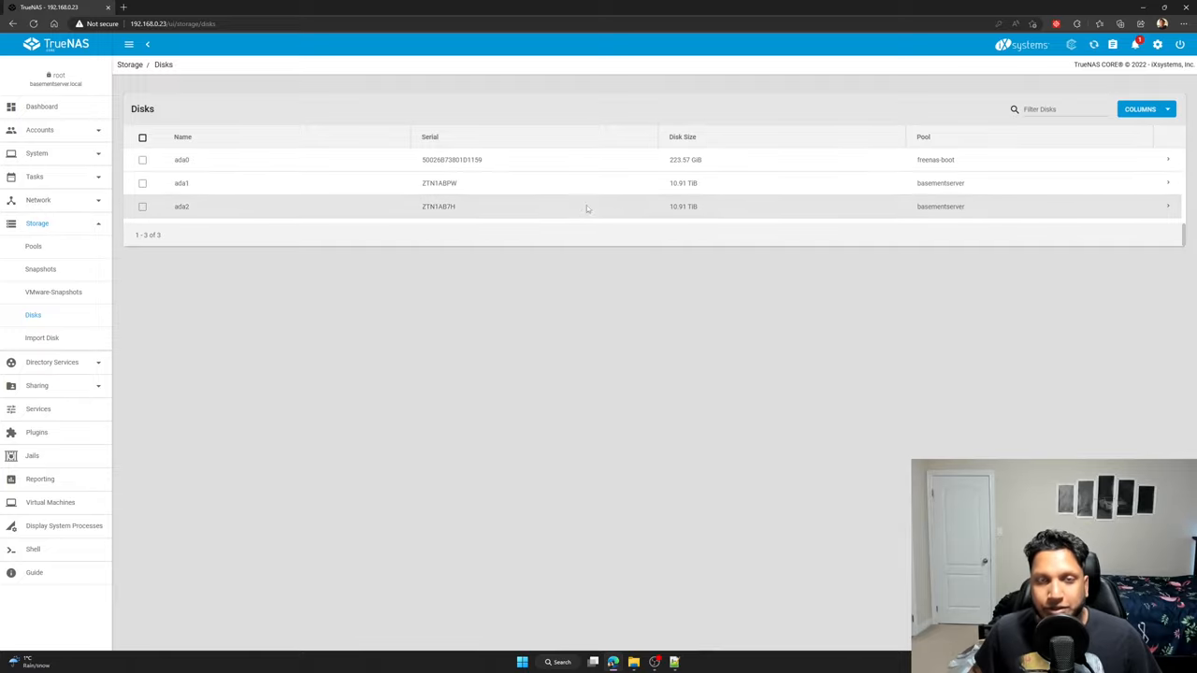
mouse_move(565, 203)
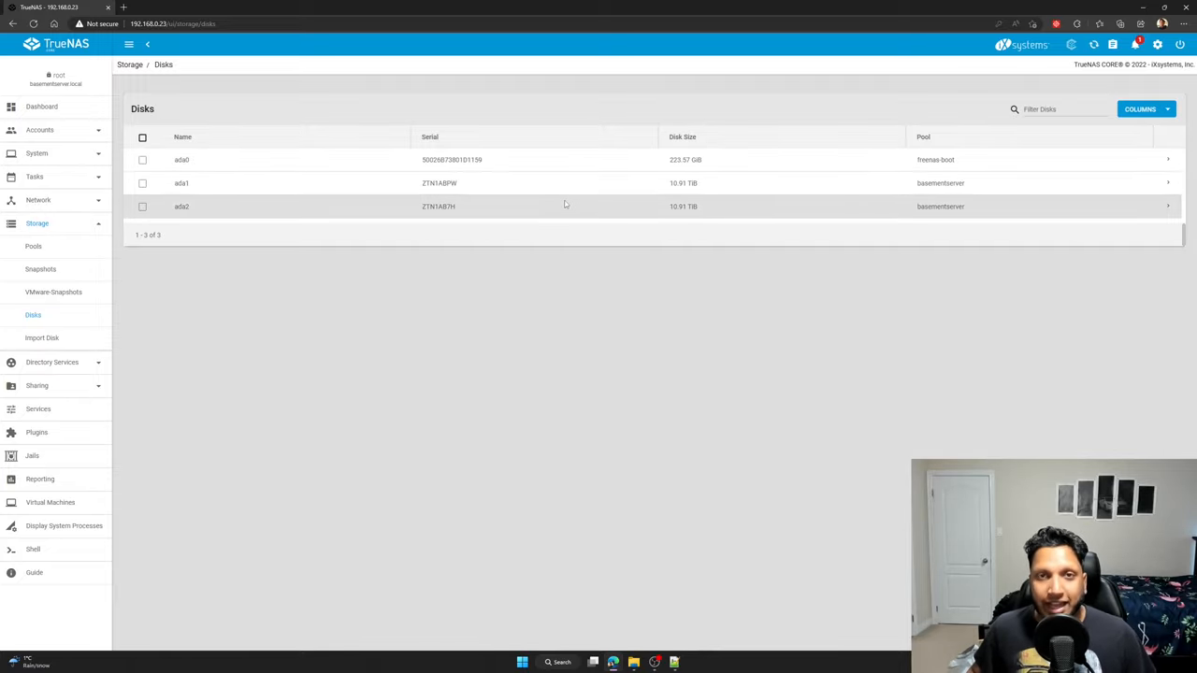
double_click(440, 183)
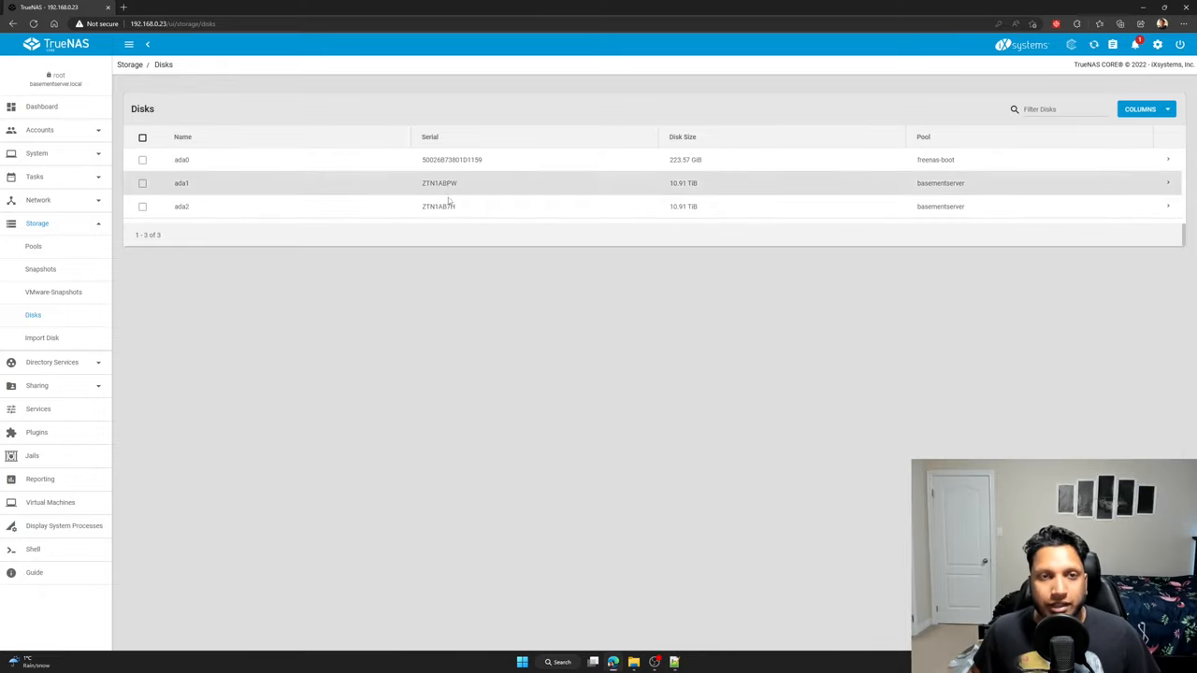
mouse_move(450, 204)
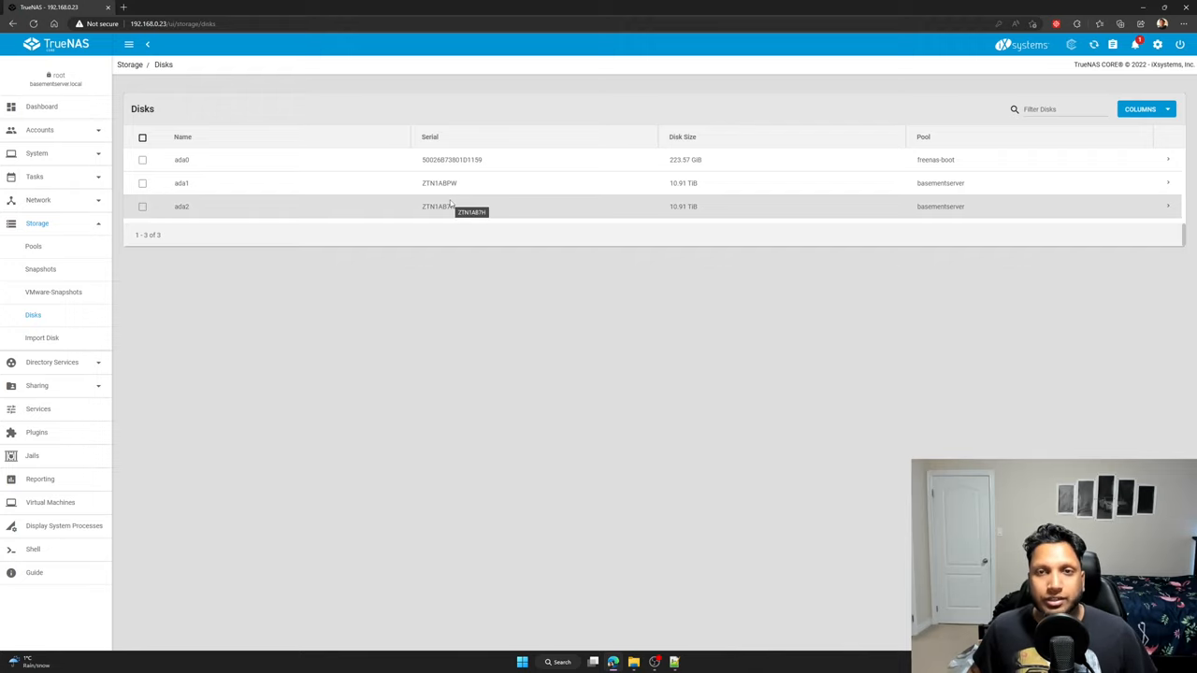
mouse_move(410, 218)
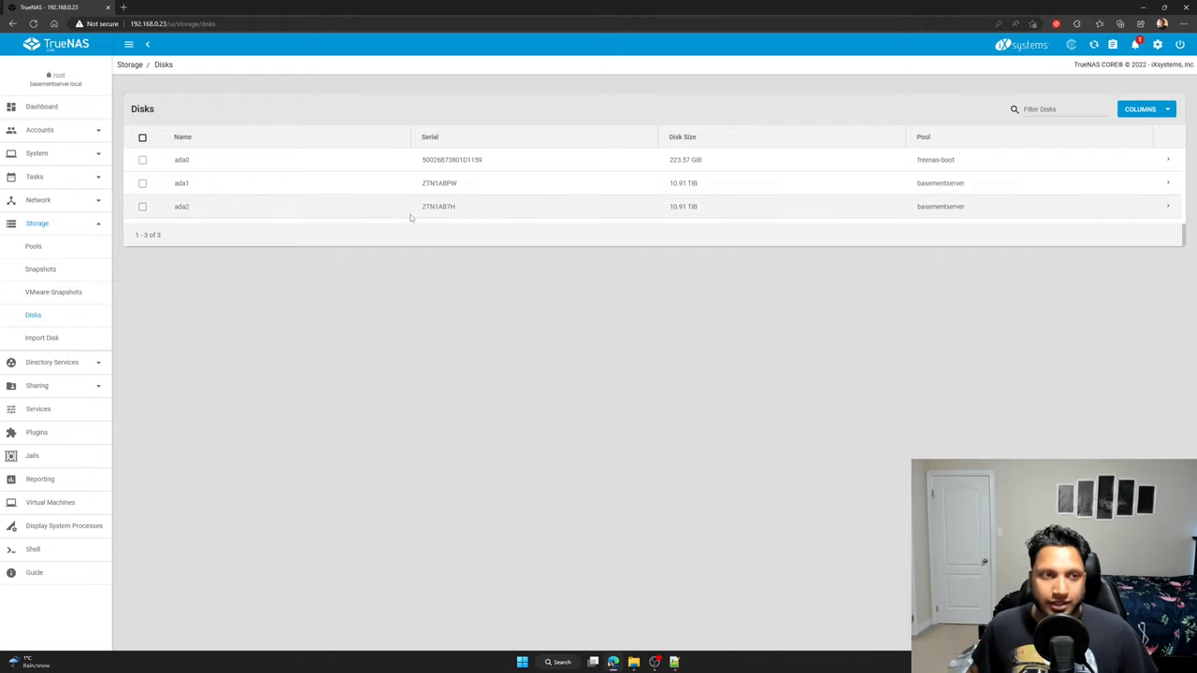